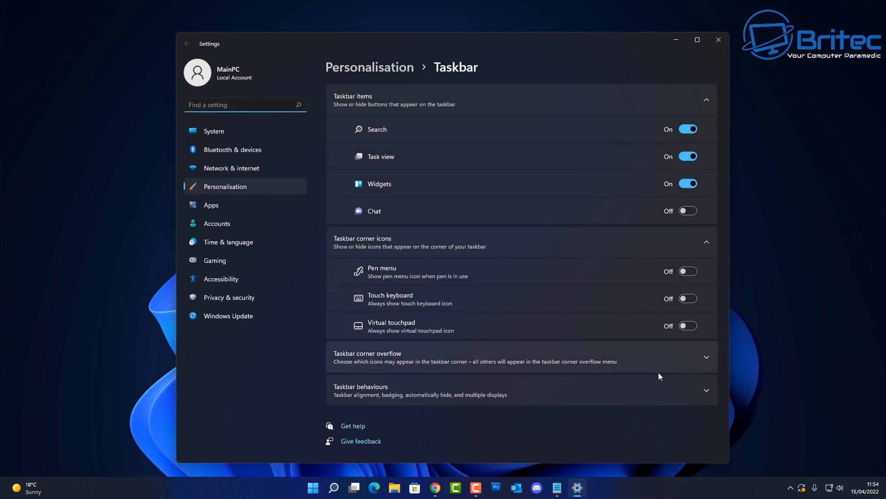
{"action": "mouse_move", "coordinate": [697, 396]}
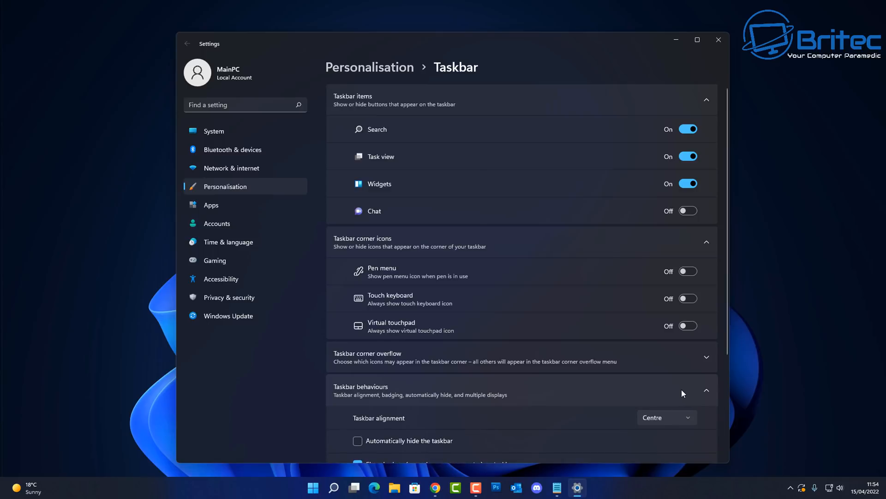
Set Taskbar alignment to Left, then return it to Centre.
{"action": "scroll", "scroll_direction": "down", "scroll_amount": 3}
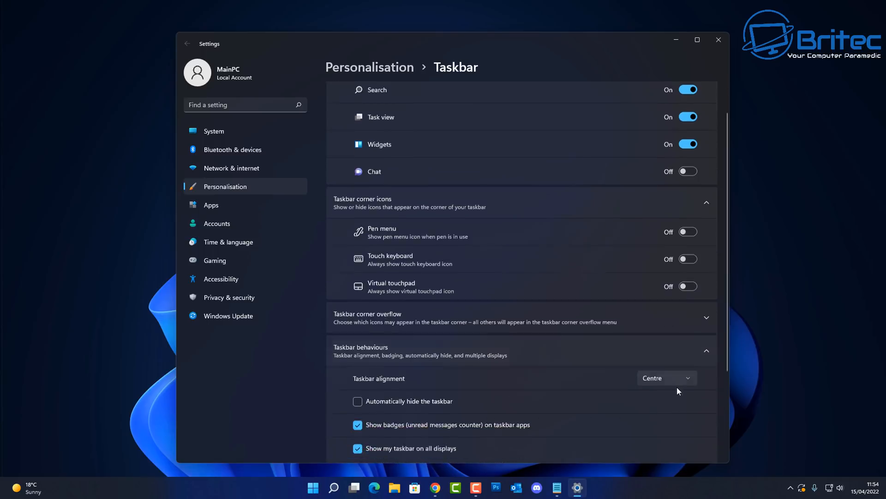
{"action": "scroll", "scroll_direction": "down", "scroll_amount": 3}
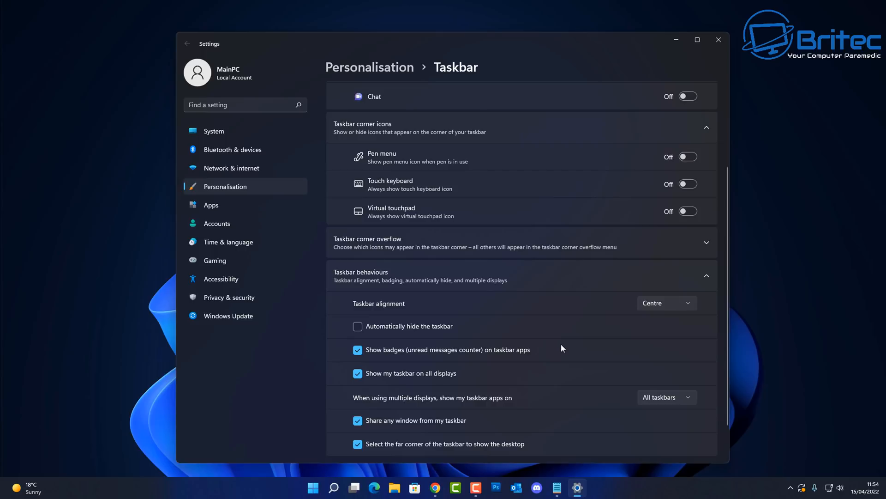
{"action": "mouse_move", "coordinate": [440, 324]}
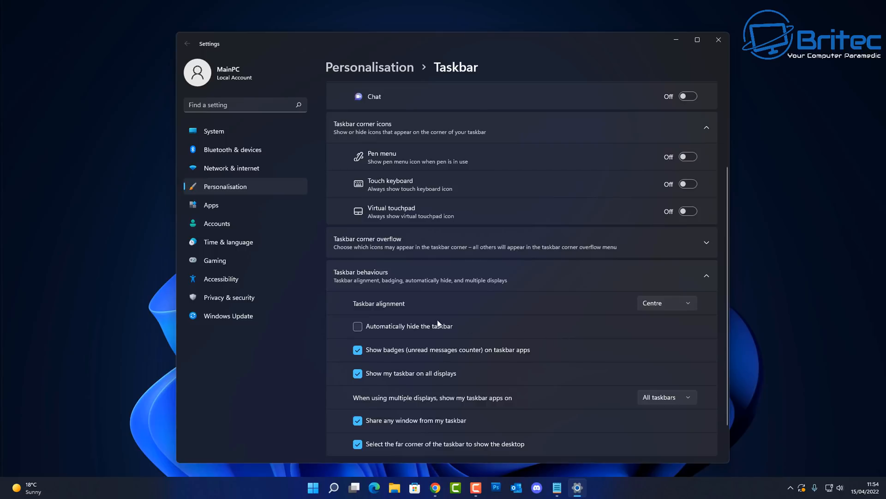
{"action": "left_click", "coordinate": [665, 303]}
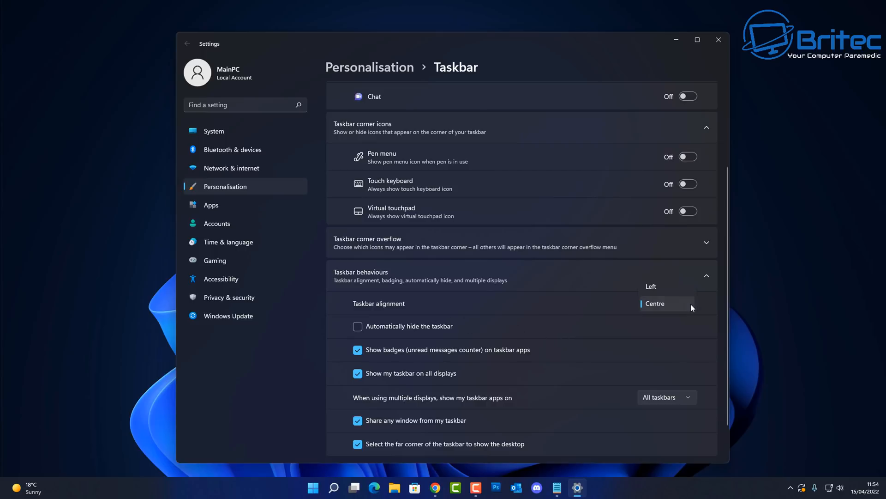
{"action": "mouse_move", "coordinate": [658, 308]}
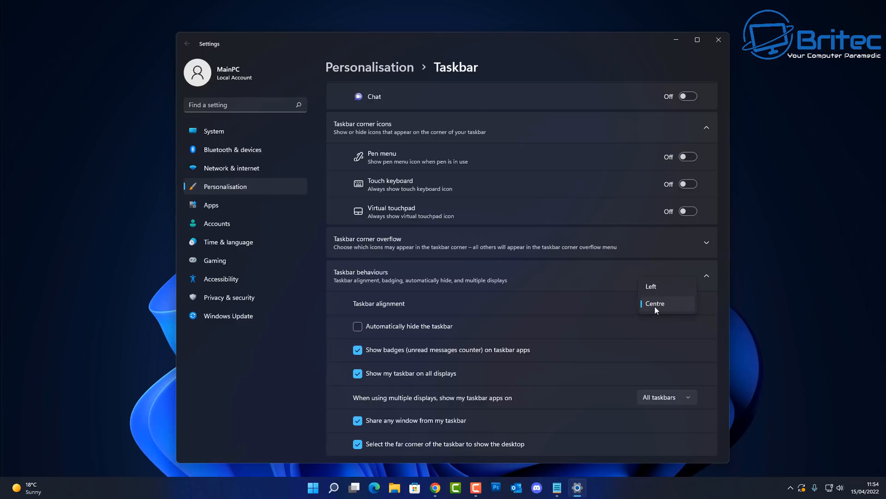
{"action": "mouse_move", "coordinate": [653, 286]}
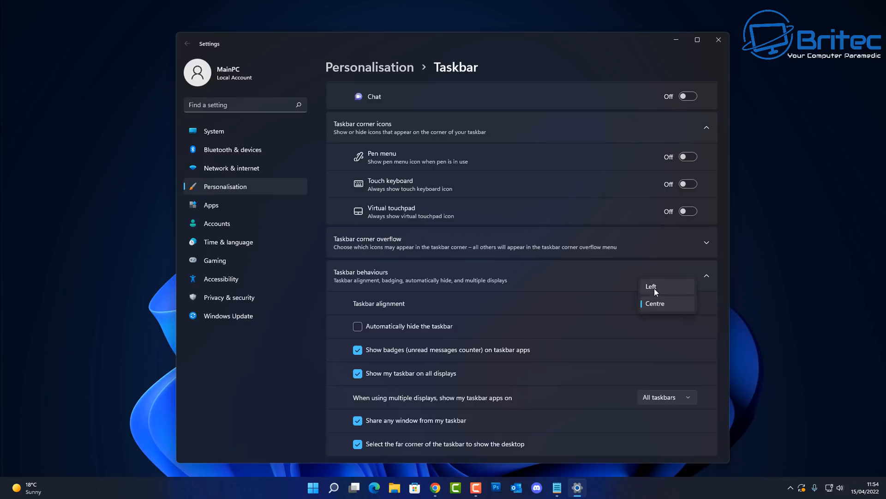
{"action": "left_click", "coordinate": [651, 286]}
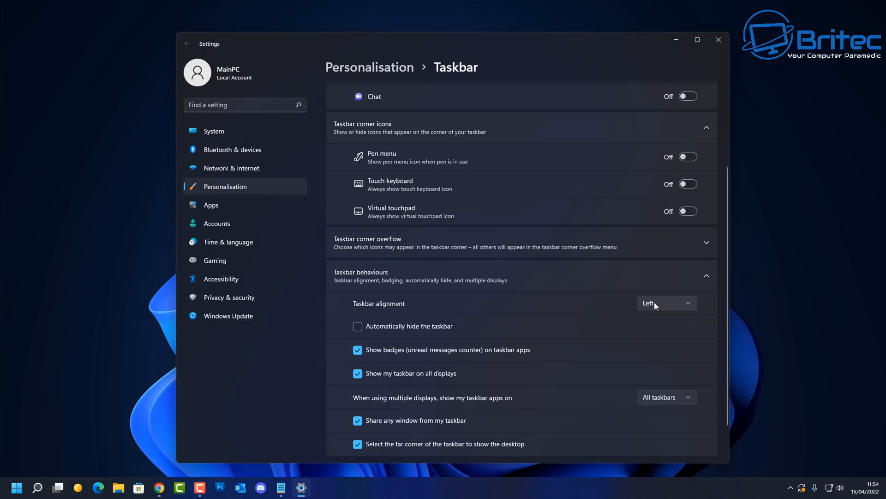
{"action": "left_click", "coordinate": [665, 303]}
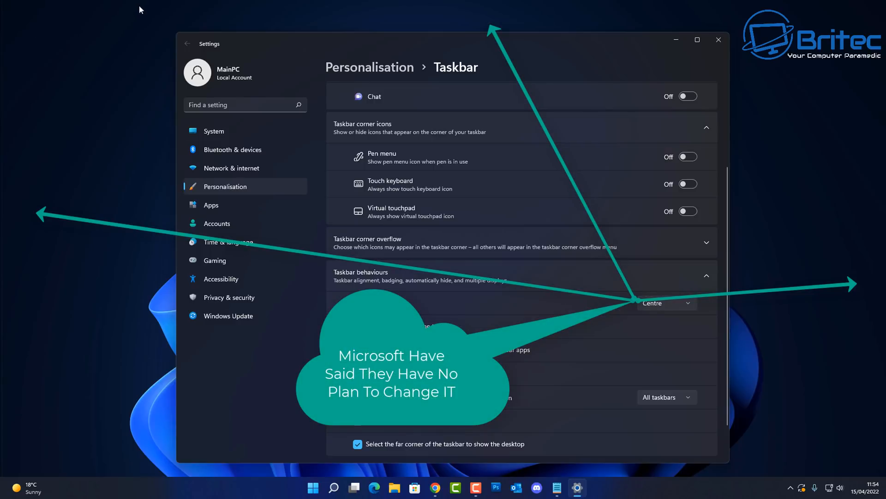
{"action": "mouse_move", "coordinate": [621, 258]}
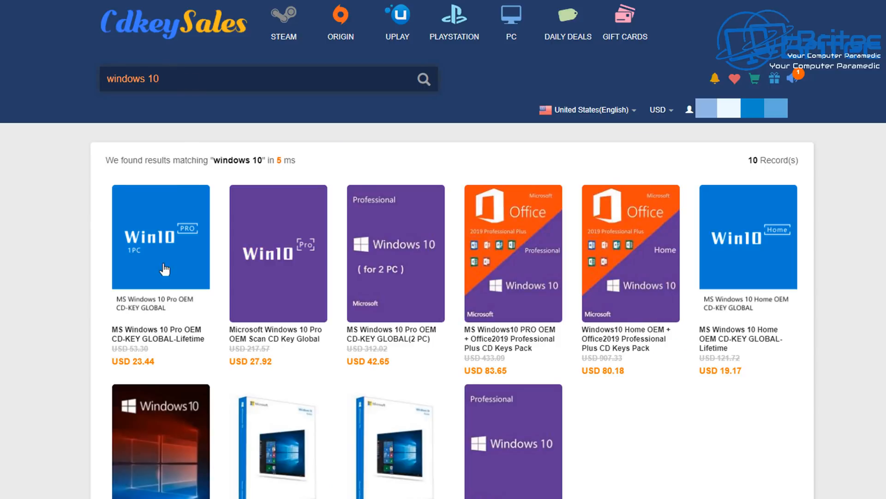
Start a BUY NOW order for the MS Windows 10 Pro OEM CD-KEY GLOBAL-Lifetime key.
{"action": "left_click", "coordinate": [160, 234]}
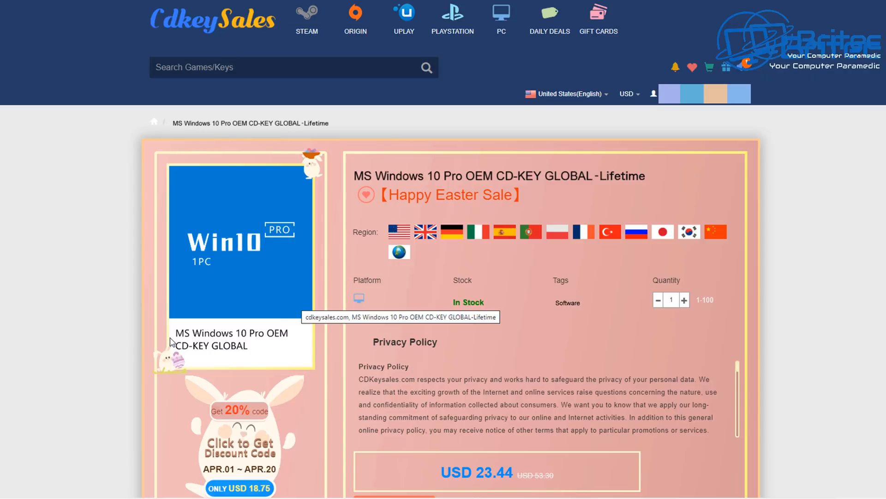
{"action": "scroll", "scroll_direction": "down", "scroll_amount": 3}
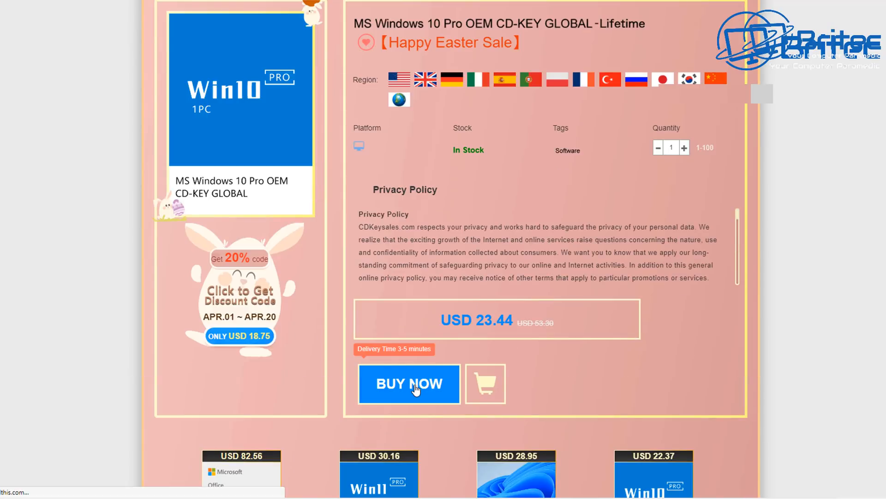
{"action": "left_click", "coordinate": [409, 383]}
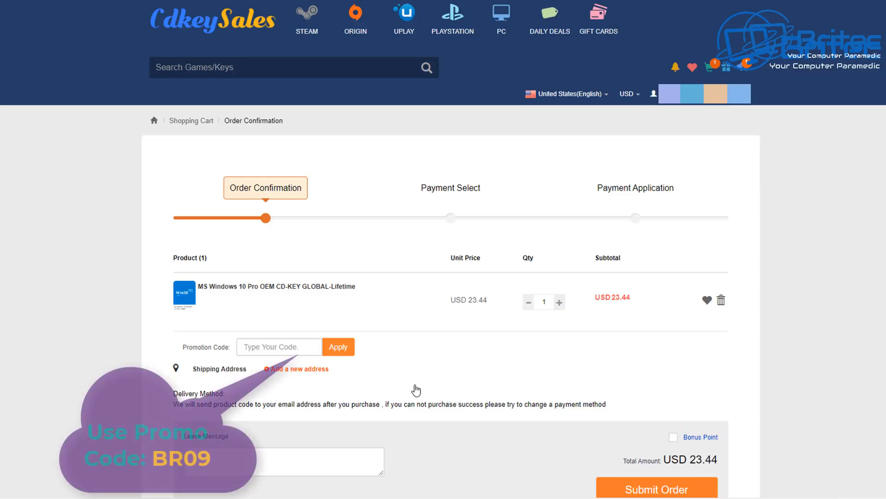
Apply promotion code BR09 to the order.
{"action": "left_click", "coordinate": [278, 347]}
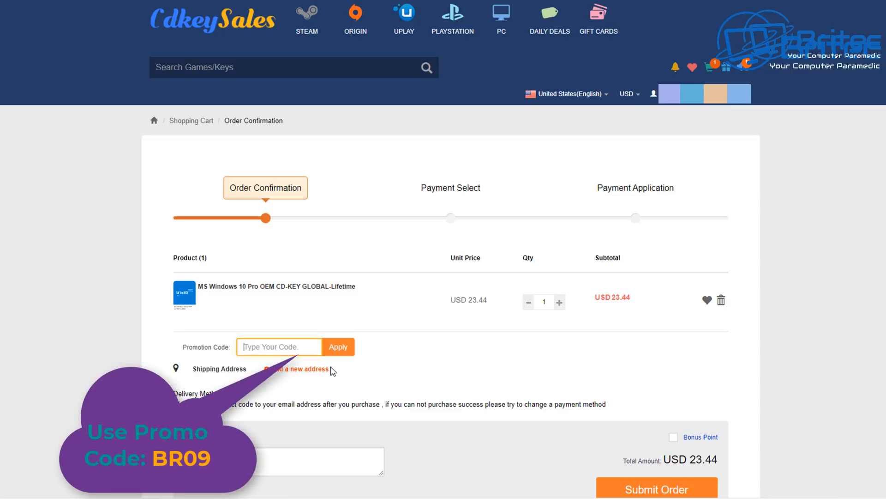
{"action": "type", "text": "BR"}
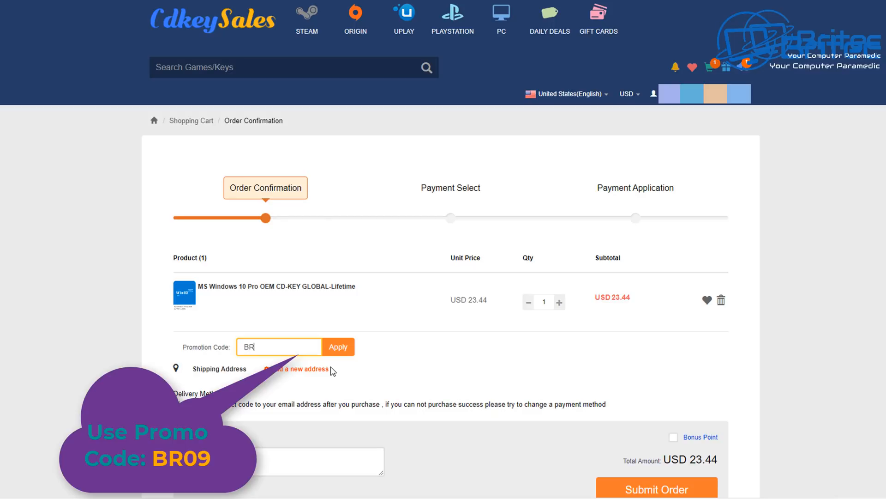
{"action": "type", "text": "09"}
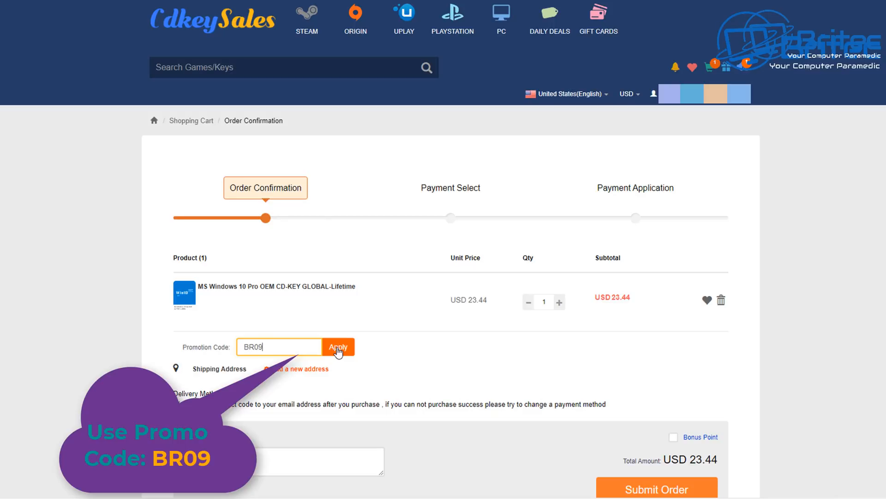
{"action": "left_click", "coordinate": [338, 346]}
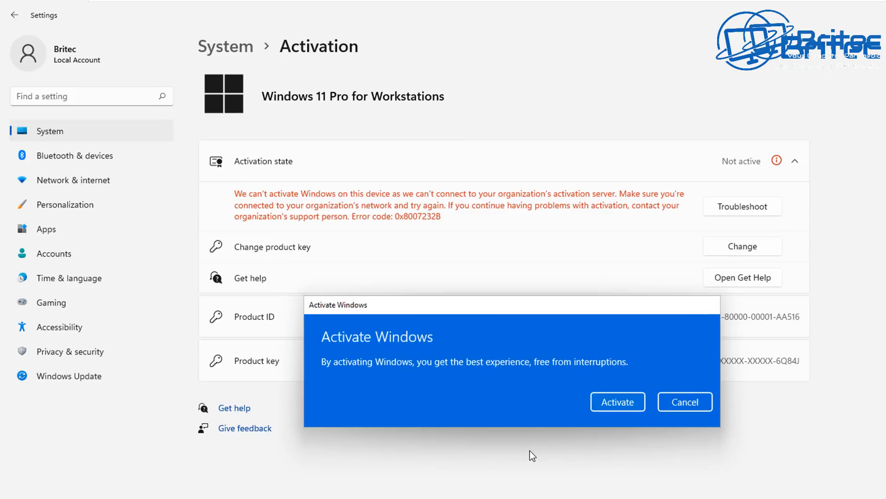
Confirm Activate so Windows 11 Pro reports as activated.
{"action": "left_click", "coordinate": [617, 402]}
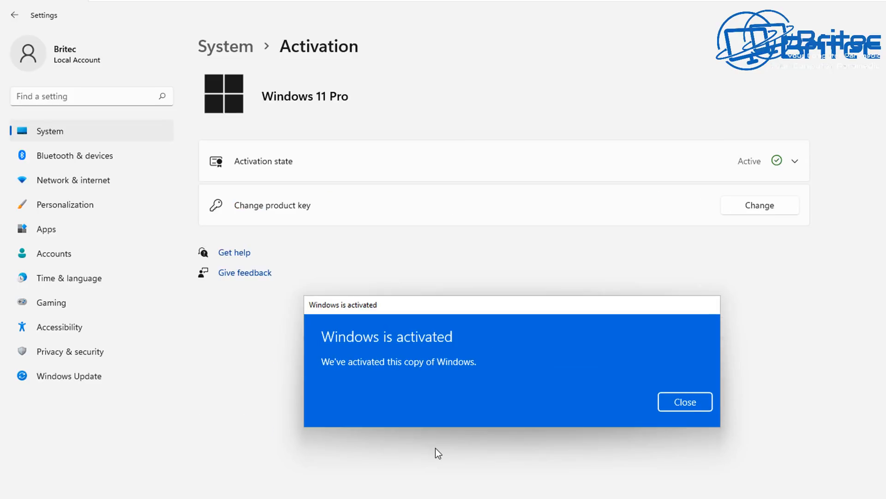
{"action": "mouse_move", "coordinate": [3, 457]}
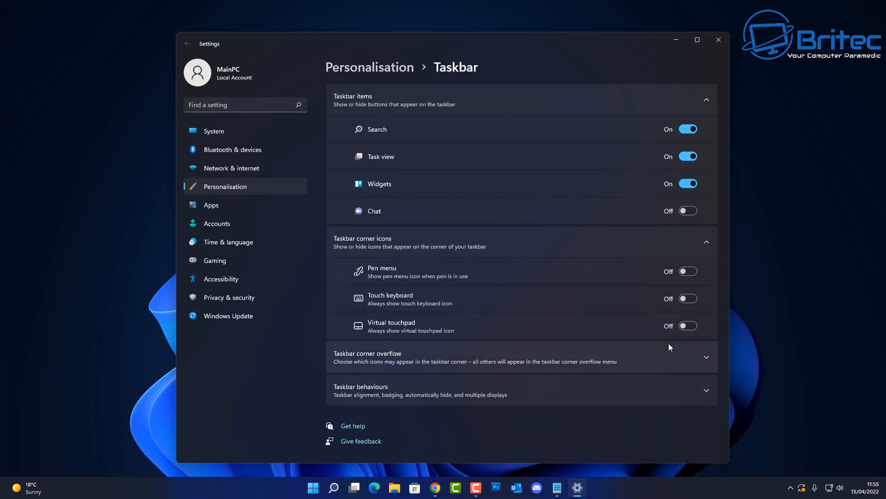
{"action": "mouse_move", "coordinate": [610, 394]}
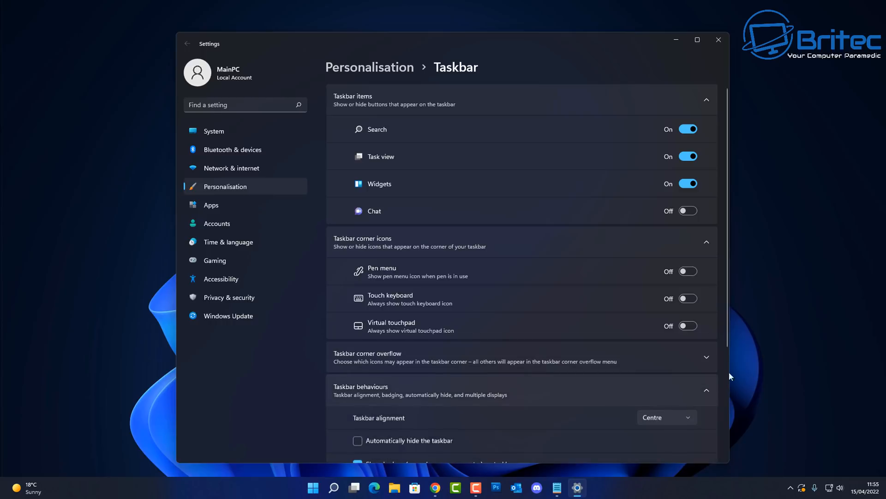
Review the Taskbar behaviours options and close Settings to the desktop.
{"action": "scroll", "scroll_direction": "down", "scroll_amount": 3}
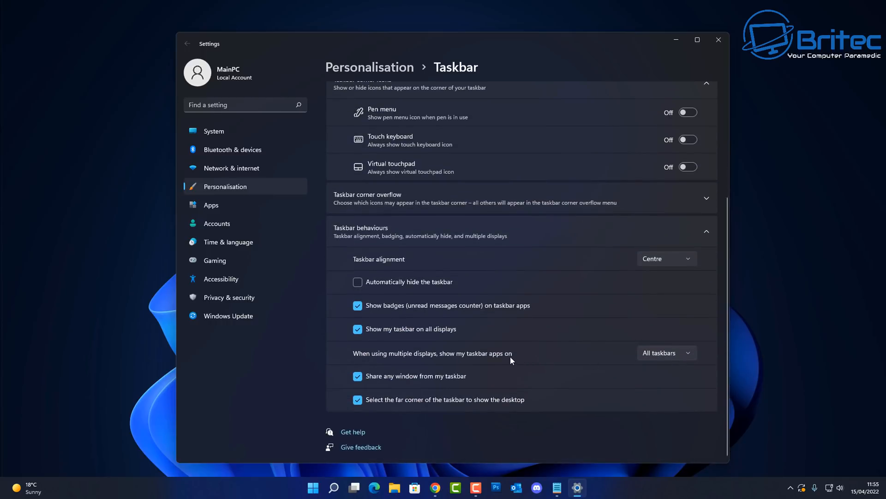
{"action": "mouse_move", "coordinate": [506, 360]}
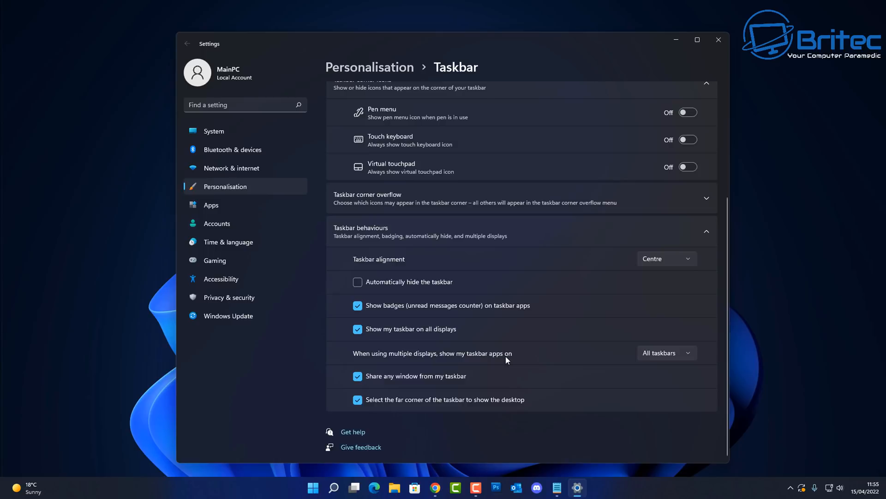
{"action": "mouse_move", "coordinate": [397, 323]}
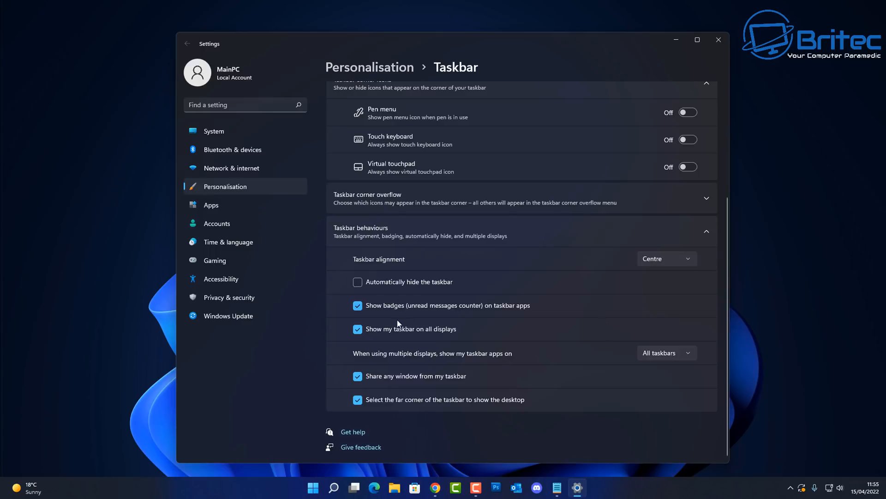
{"action": "mouse_move", "coordinate": [558, 389]}
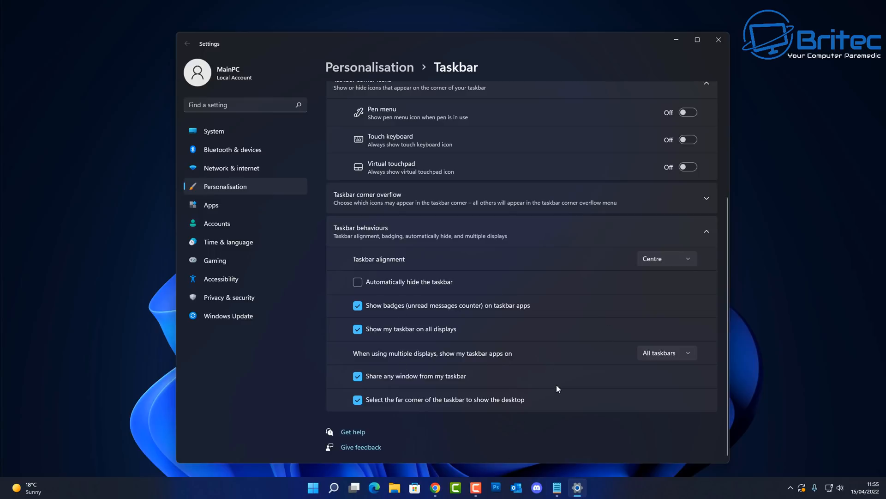
{"action": "mouse_move", "coordinate": [582, 379]}
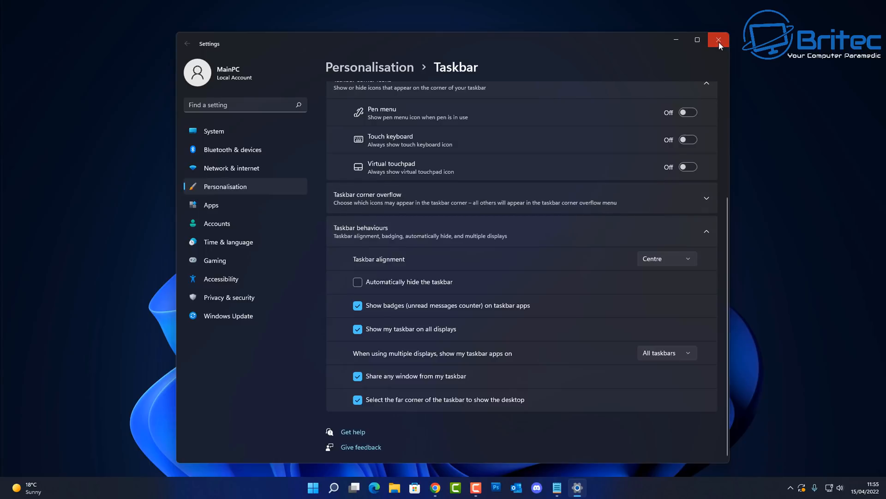
{"action": "left_click", "coordinate": [719, 40]}
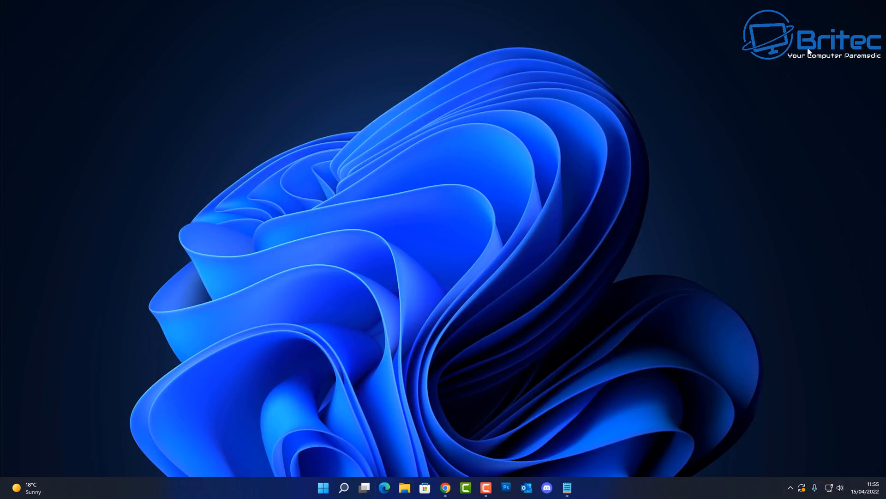
{"action": "mouse_move", "coordinate": [626, 190]}
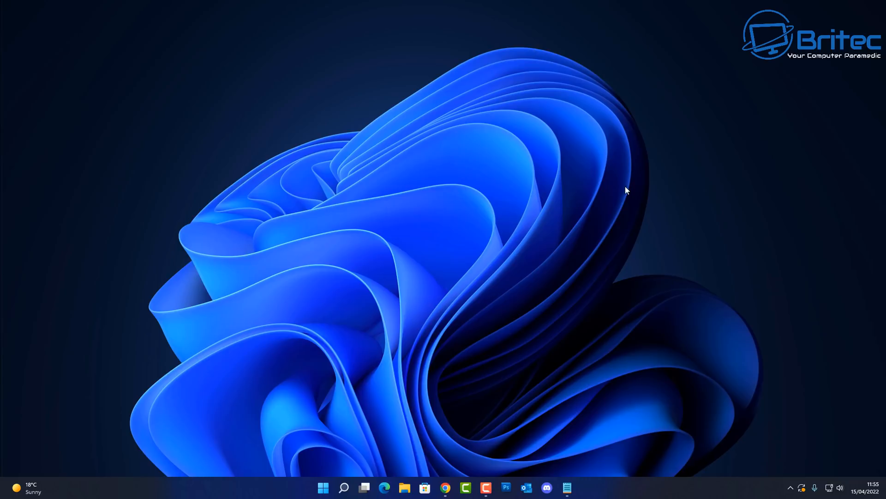
{"action": "mouse_move", "coordinate": [466, 288]}
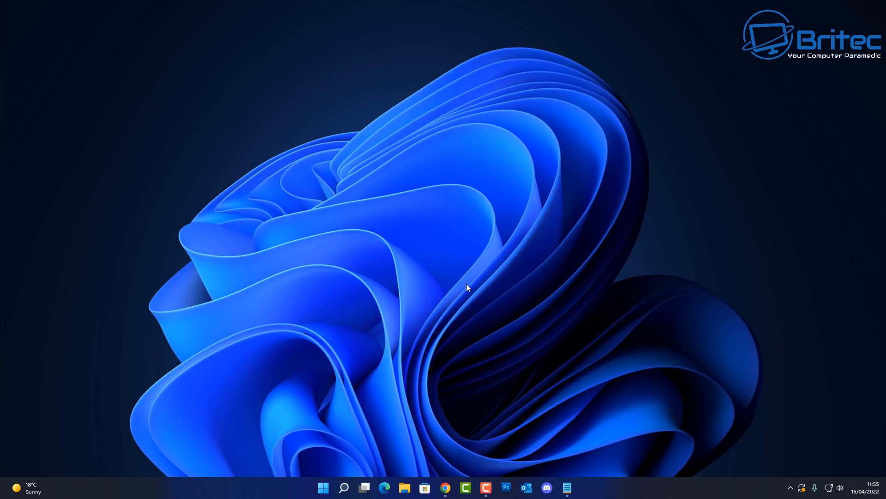
{"action": "mouse_move", "coordinate": [619, 349]}
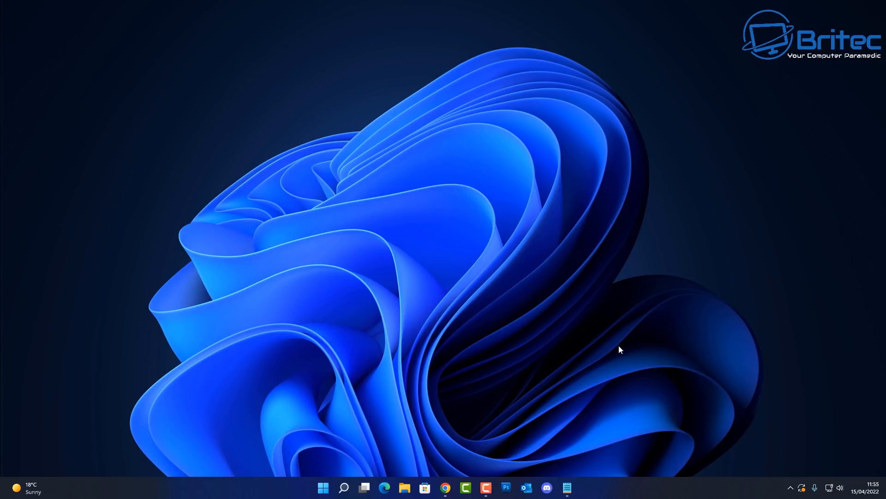
{"action": "mouse_move", "coordinate": [629, 331]}
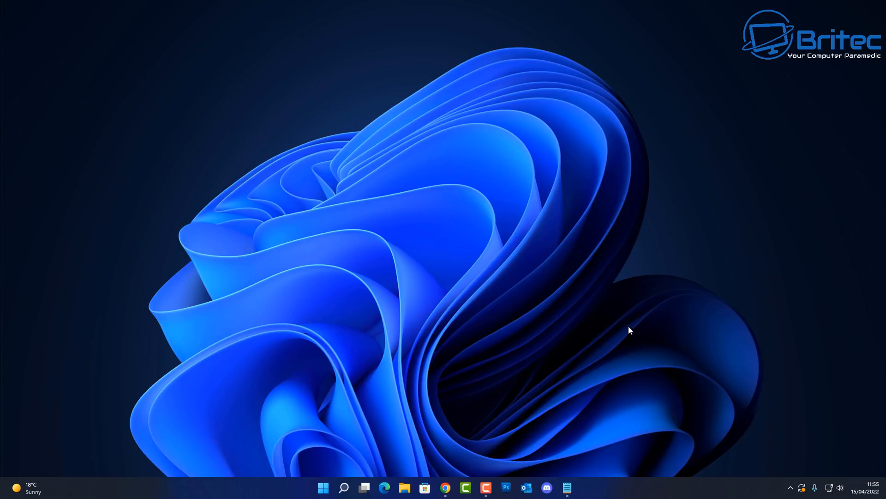
{"action": "mouse_move", "coordinate": [240, 452]}
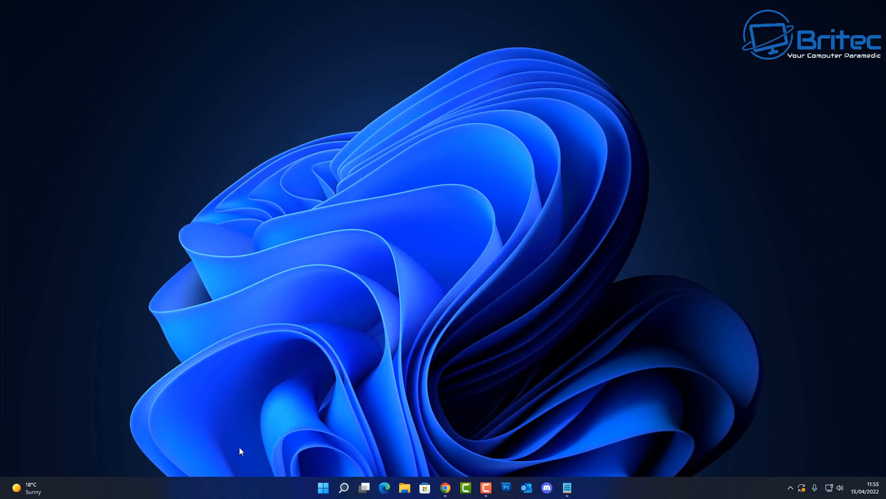
{"action": "mouse_move", "coordinate": [119, 364]}
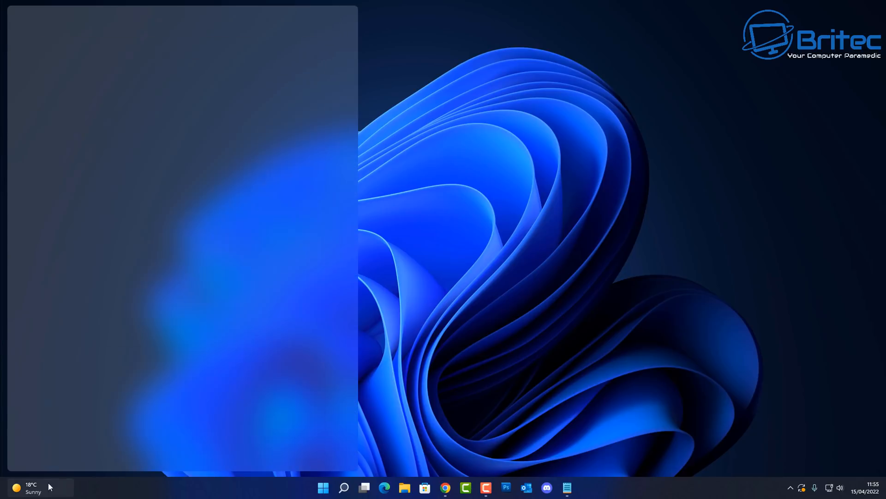
{"action": "left_click", "coordinate": [25, 487]}
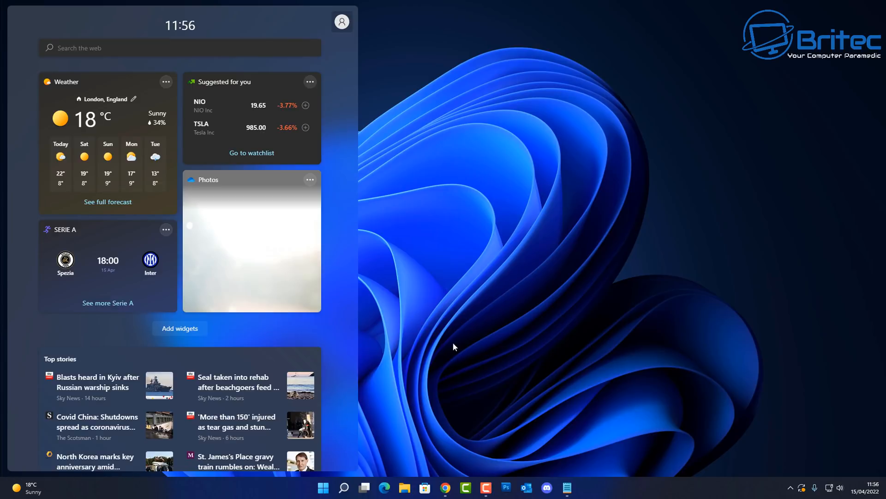
{"action": "left_click", "coordinate": [452, 346]}
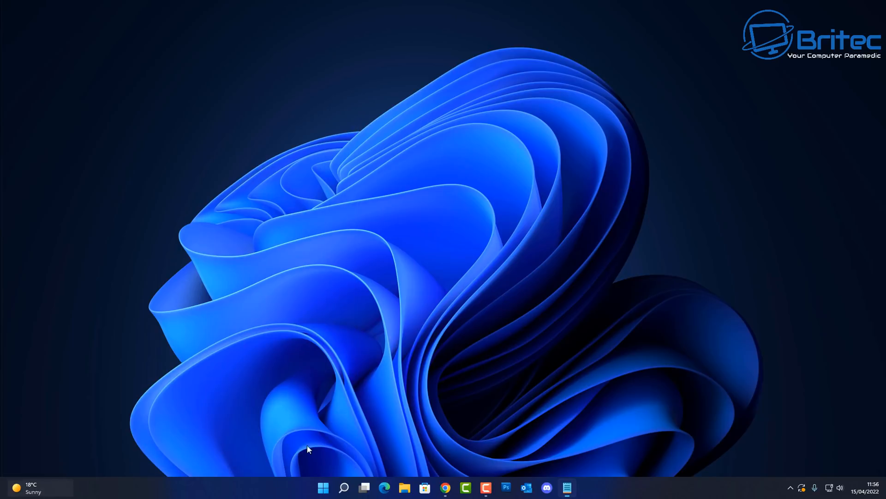
{"action": "left_click", "coordinate": [871, 487]}
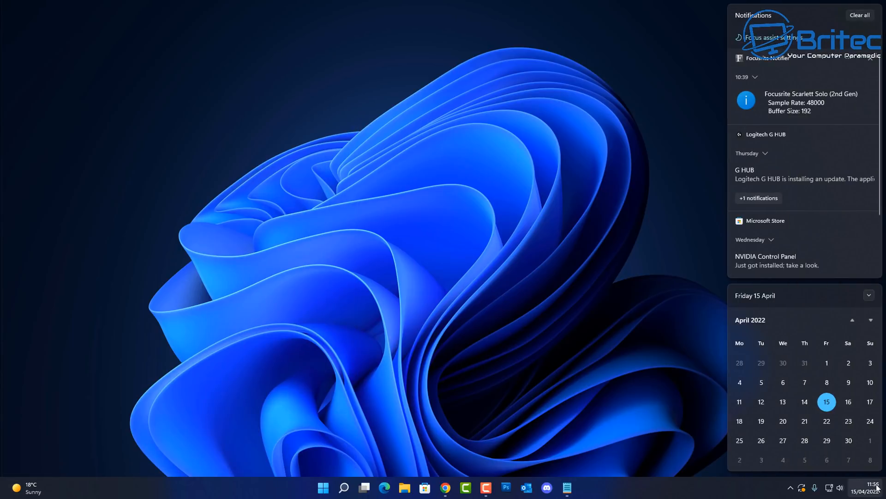
{"action": "left_click", "coordinate": [449, 352]}
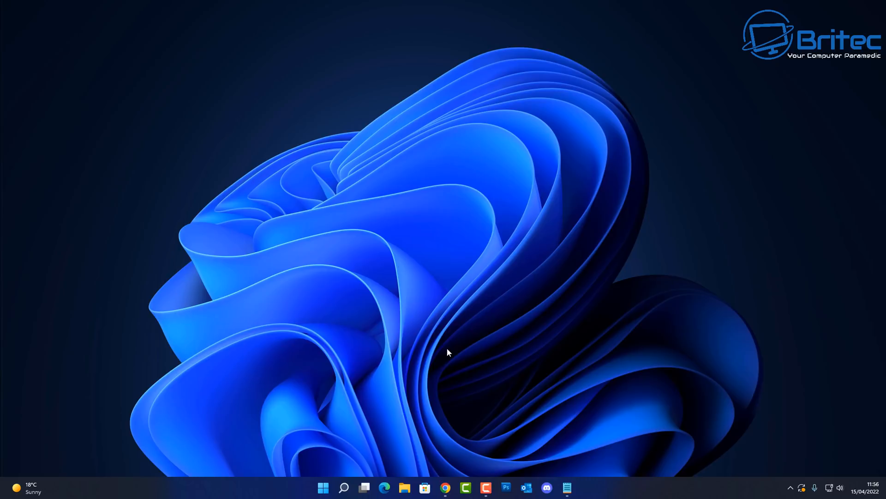
{"action": "mouse_move", "coordinate": [710, 52]}
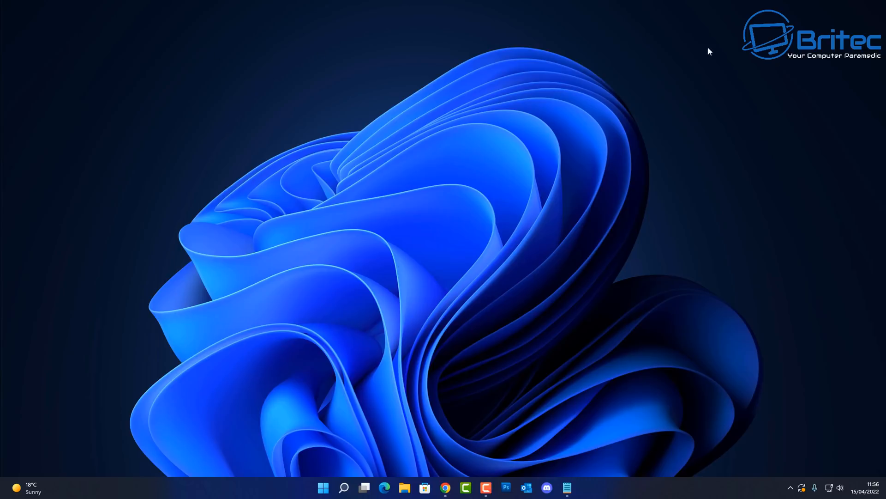
{"action": "mouse_move", "coordinate": [776, 141]}
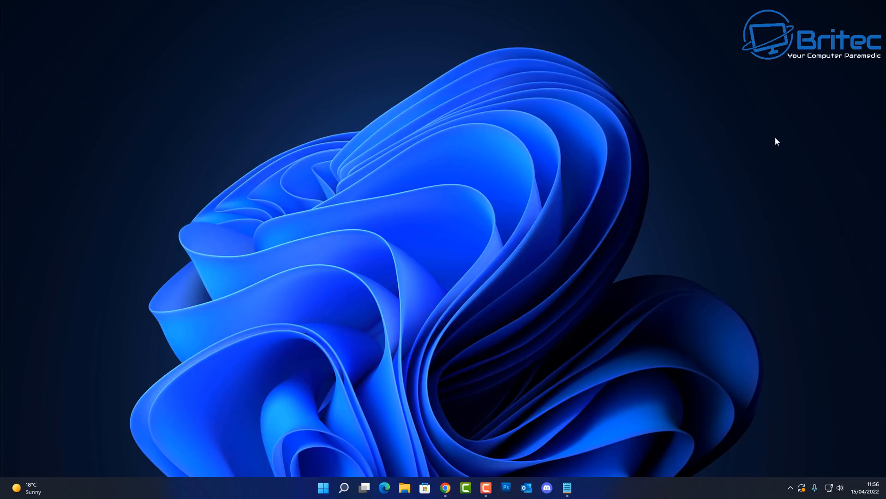
{"action": "mouse_move", "coordinate": [260, 491]}
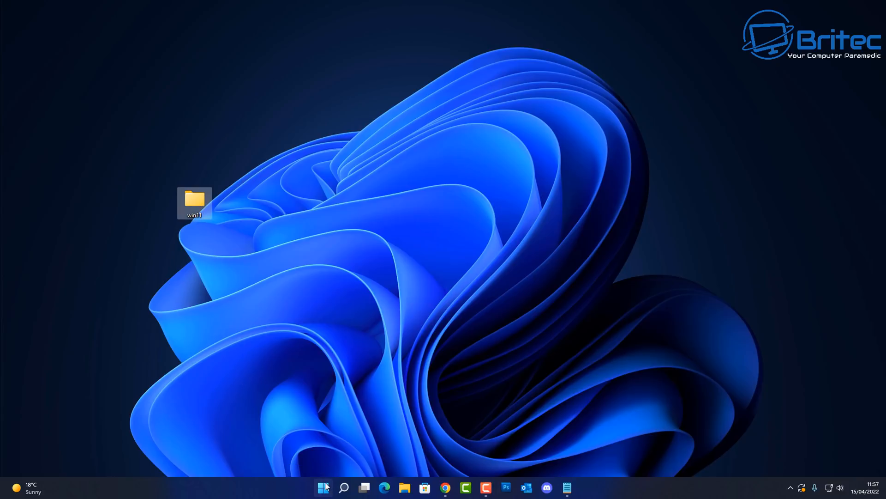
Show the Start menu with its pinned apps and Recommended section.
{"action": "left_click", "coordinate": [323, 488]}
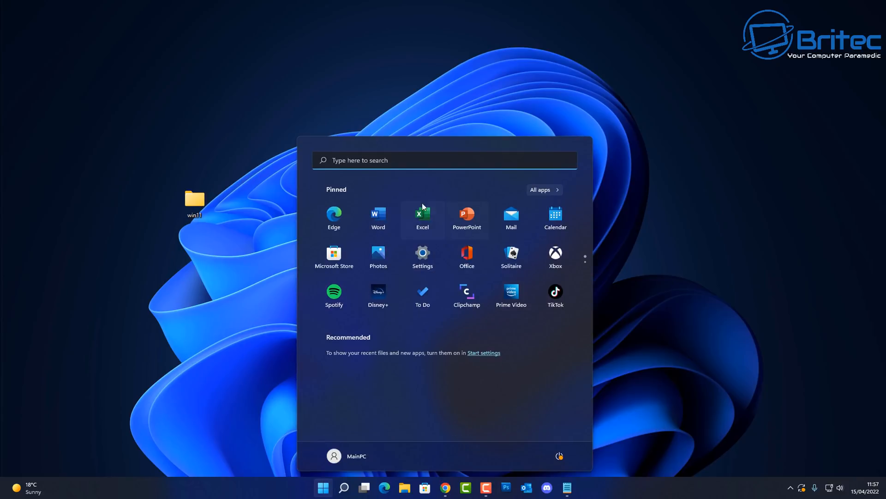
{"action": "mouse_move", "coordinate": [387, 298]}
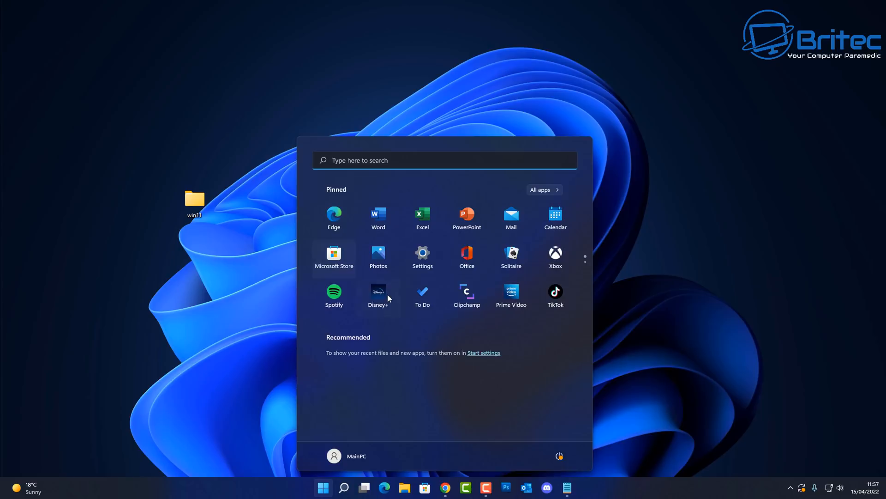
{"action": "mouse_move", "coordinate": [466, 297]}
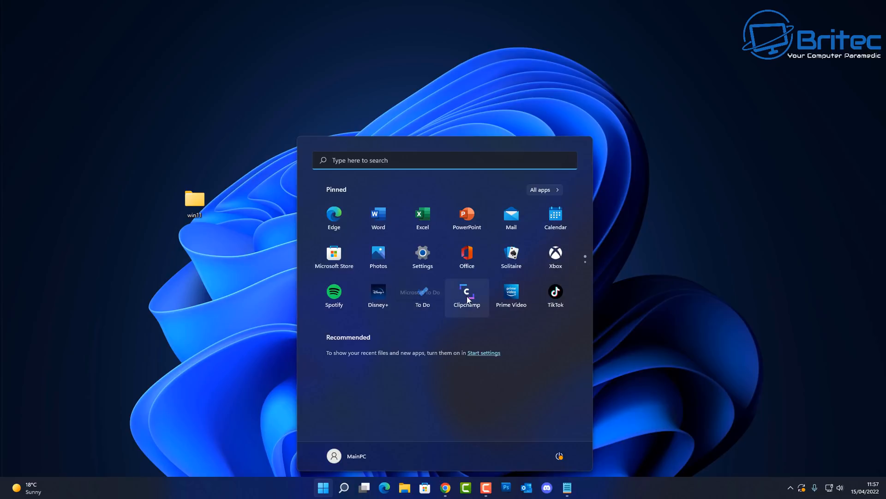
{"action": "mouse_move", "coordinate": [474, 284]}
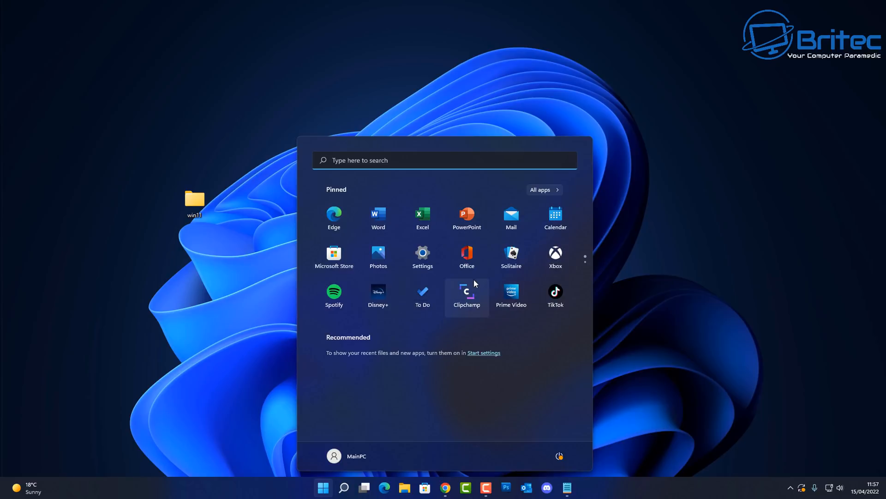
{"action": "mouse_move", "coordinate": [534, 240]}
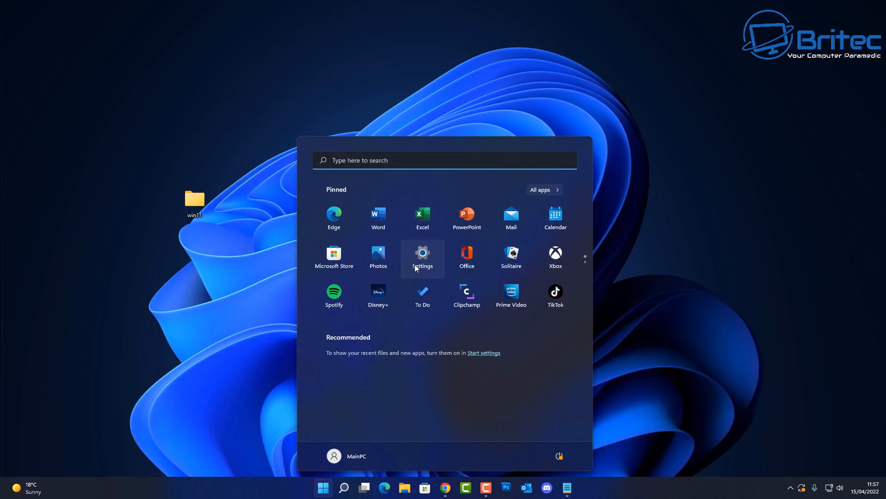
{"action": "mouse_move", "coordinate": [356, 304]}
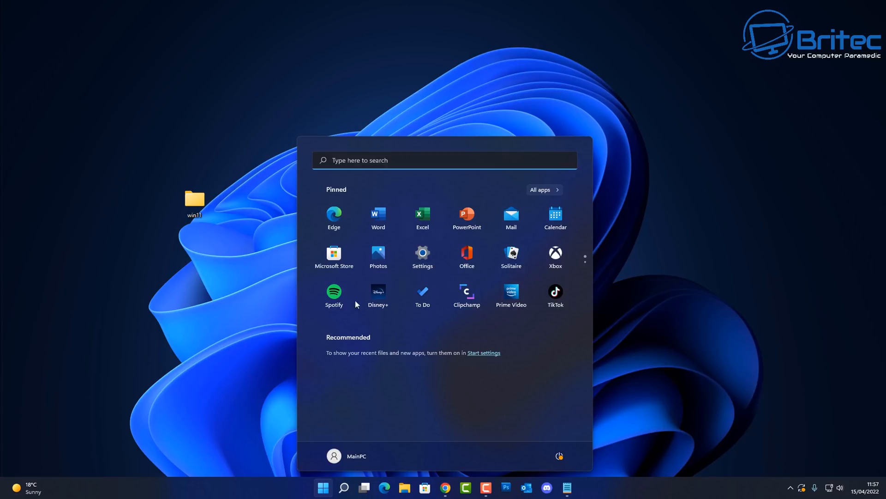
{"action": "mouse_move", "coordinate": [479, 330]}
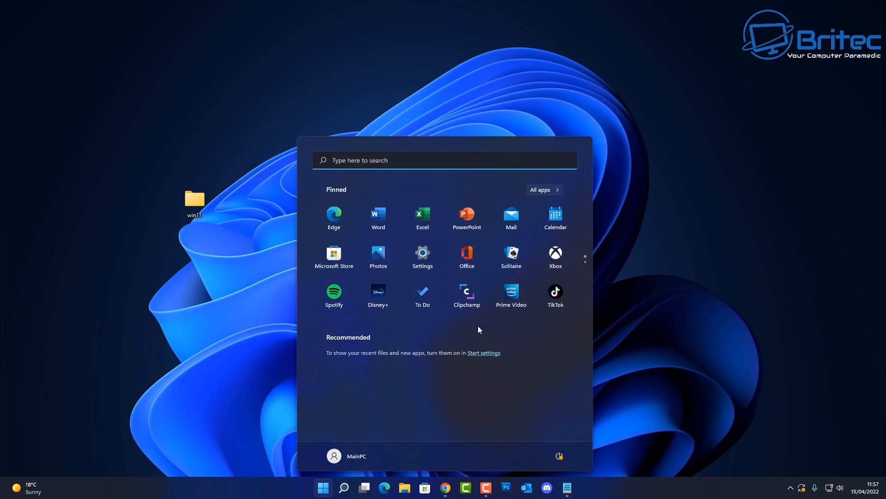
{"action": "mouse_move", "coordinate": [541, 365]}
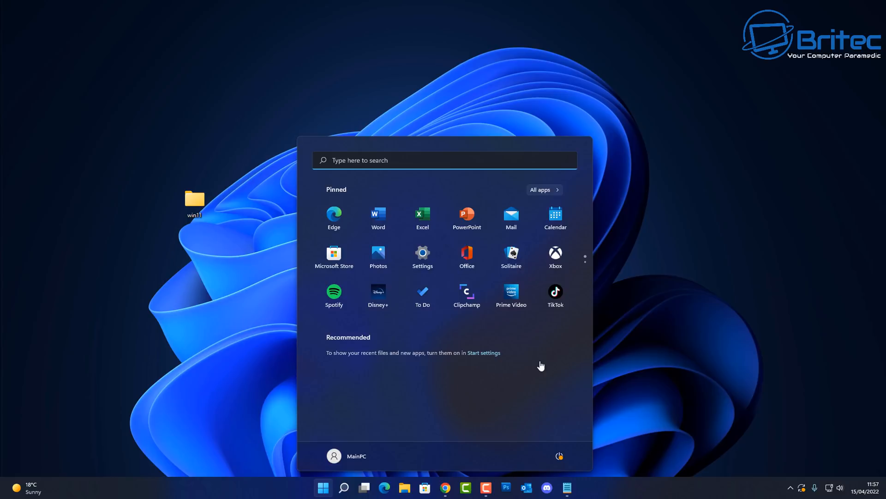
{"action": "mouse_move", "coordinate": [411, 372]}
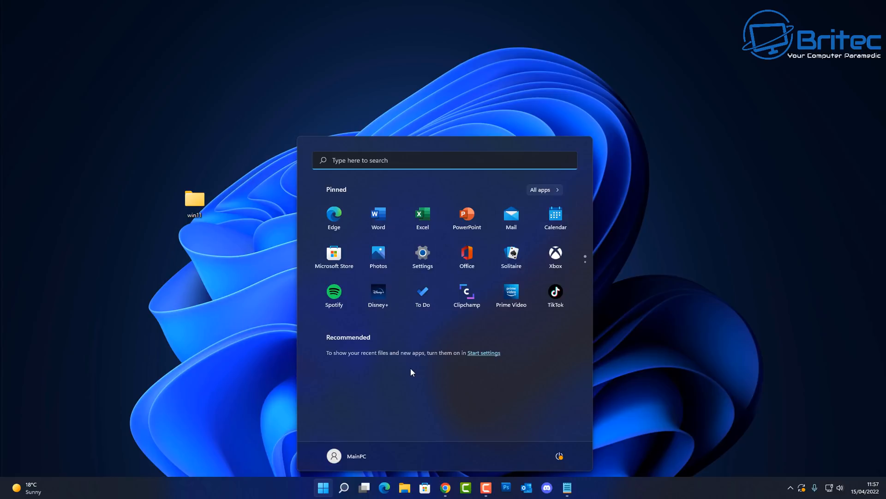
{"action": "mouse_move", "coordinate": [456, 380]}
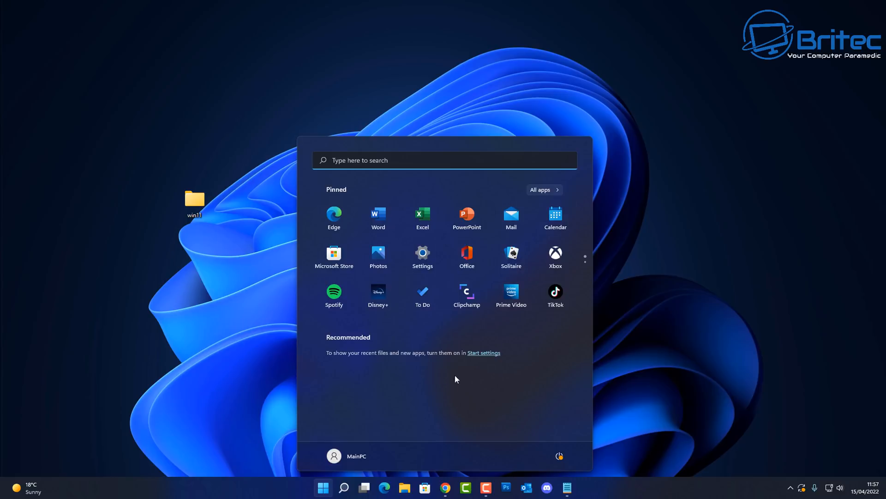
{"action": "mouse_move", "coordinate": [460, 210]}
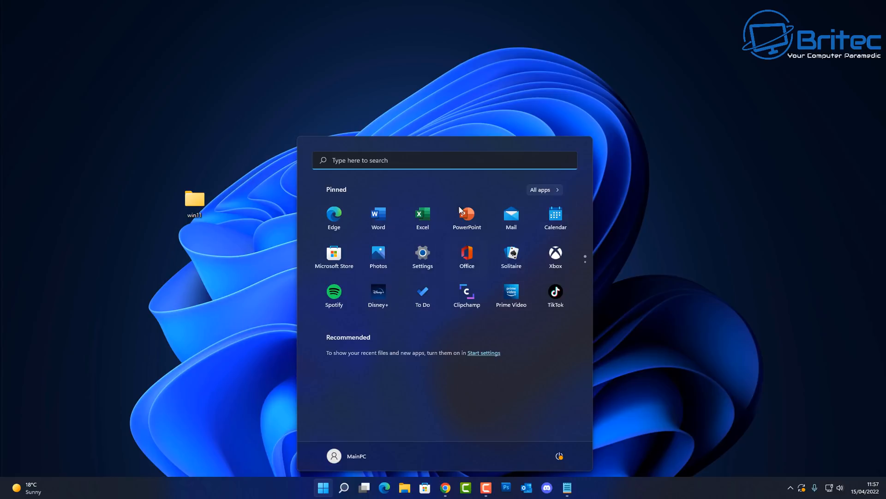
{"action": "mouse_move", "coordinate": [422, 258]}
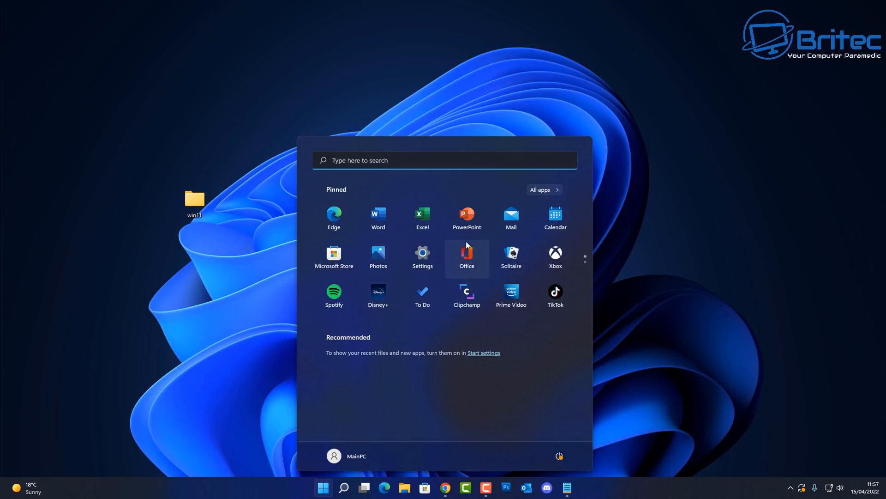
{"action": "mouse_move", "coordinate": [455, 357]}
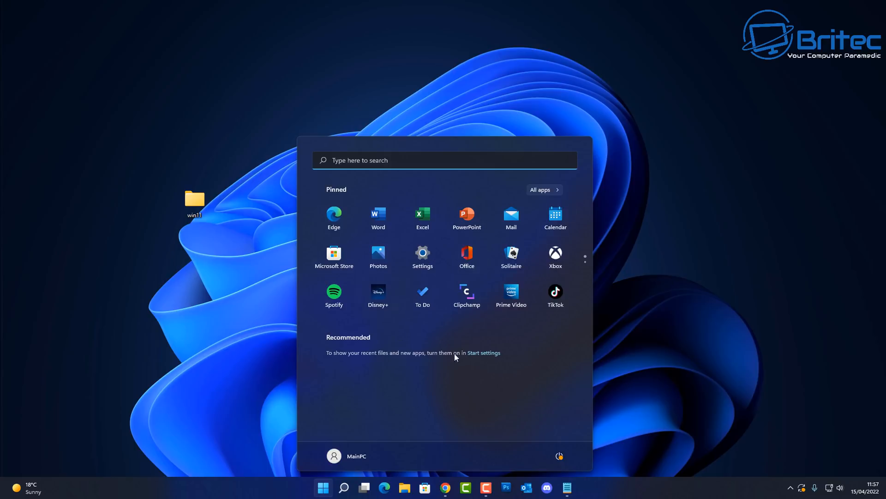
{"action": "mouse_move", "coordinate": [411, 398]}
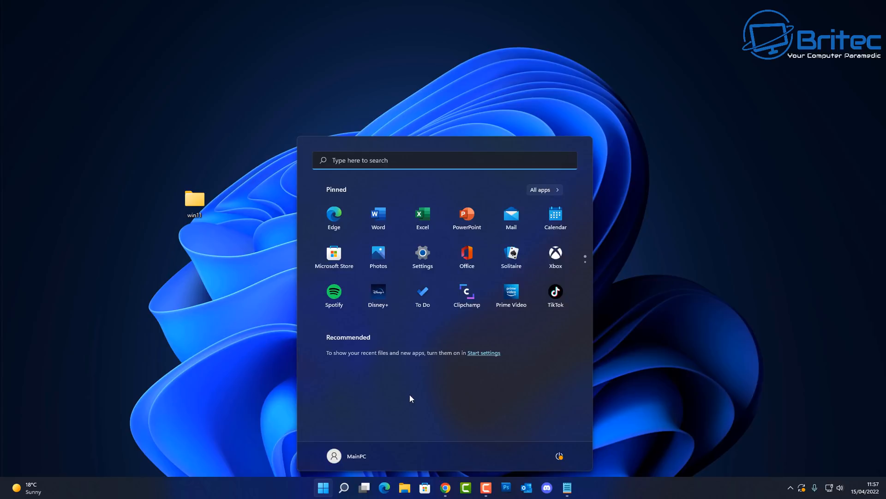
{"action": "mouse_move", "coordinate": [451, 398]}
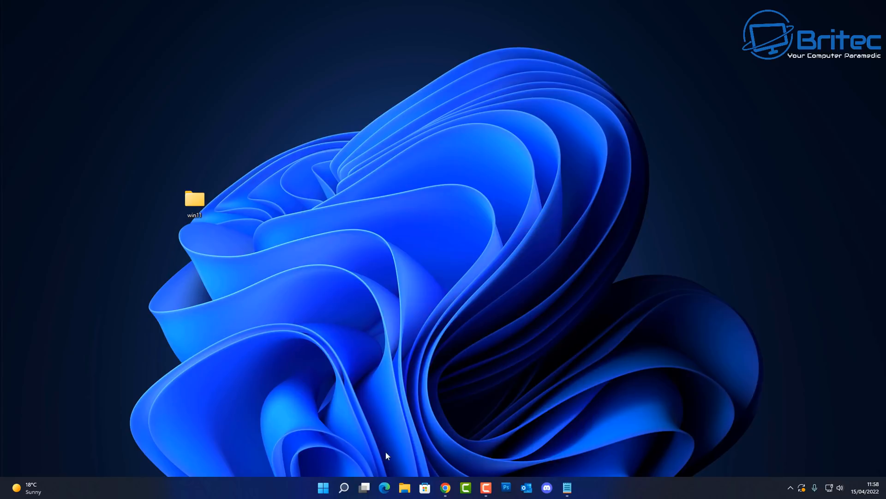
{"action": "mouse_move", "coordinate": [294, 423]}
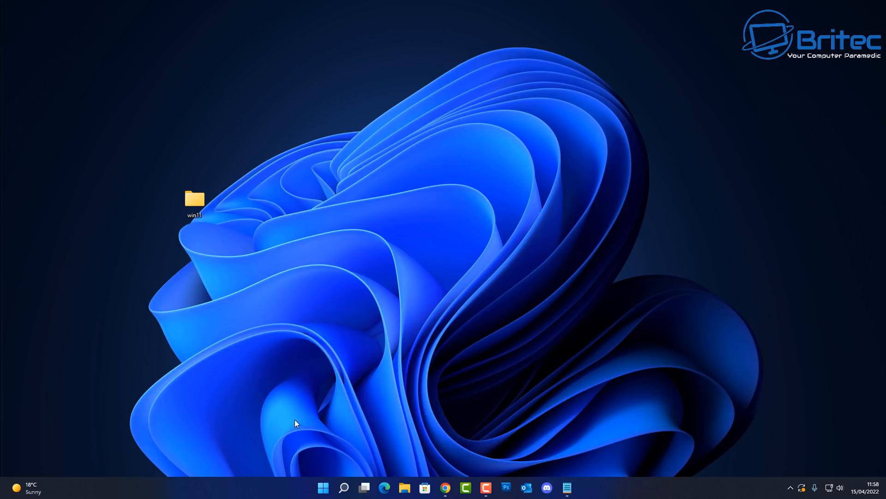
{"action": "mouse_move", "coordinate": [469, 408]}
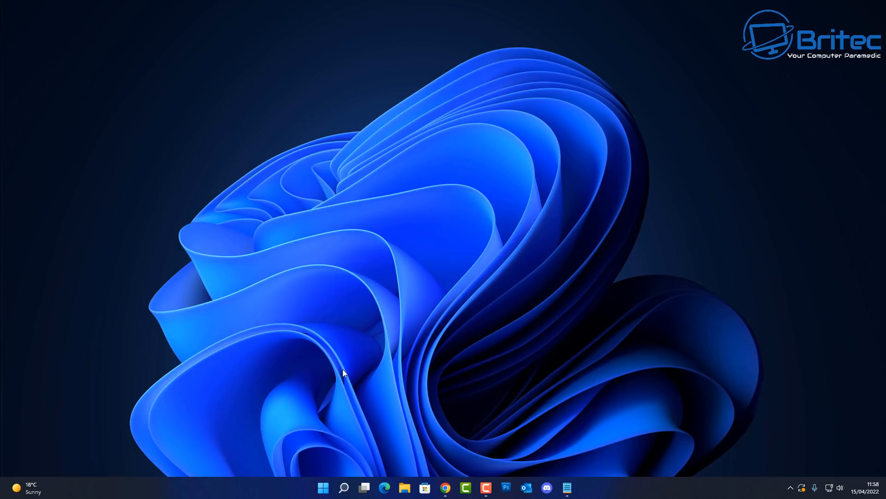
{"action": "mouse_move", "coordinate": [323, 487]}
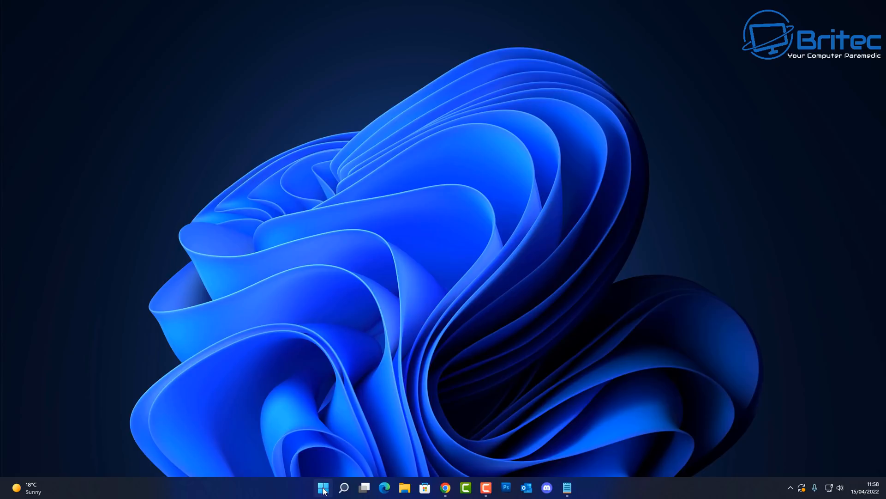
{"action": "mouse_move", "coordinate": [231, 408]}
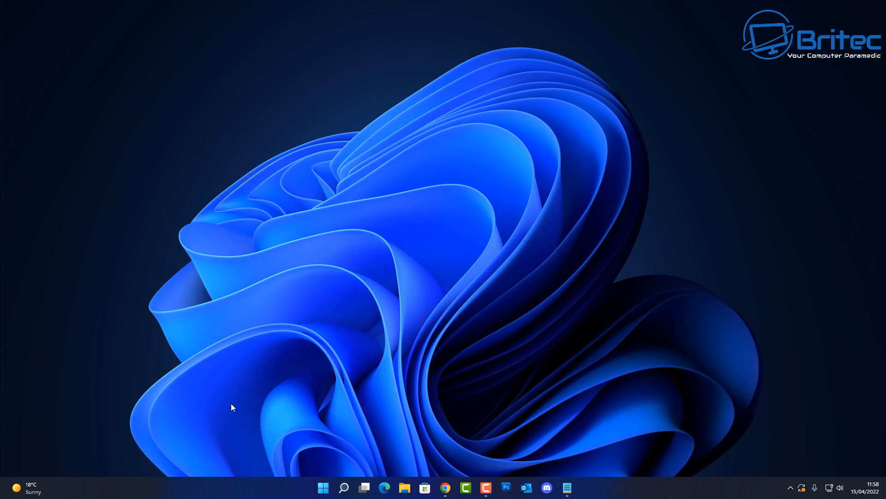
{"action": "mouse_move", "coordinate": [240, 424]}
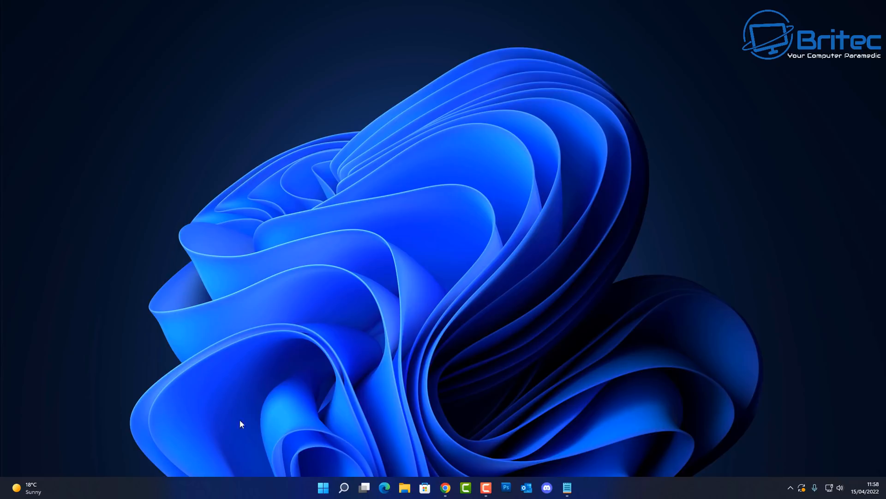
{"action": "mouse_move", "coordinate": [25, 10]}
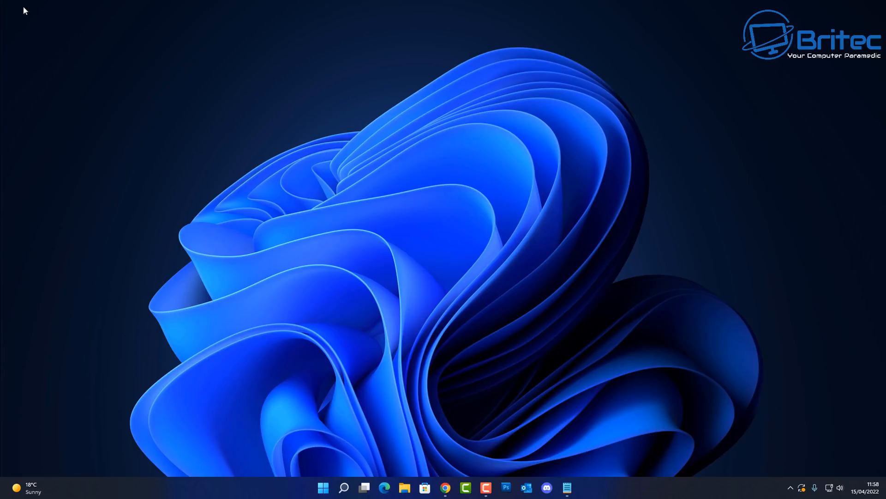
{"action": "mouse_move", "coordinate": [721, 335]}
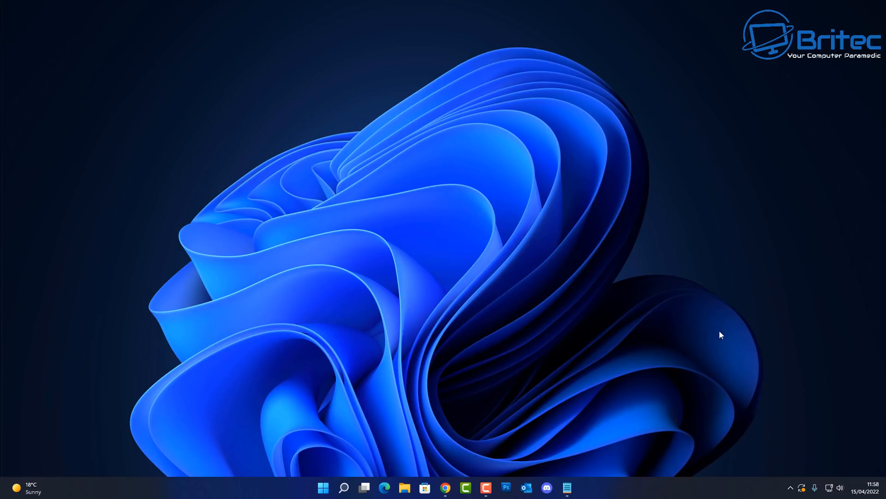
{"action": "mouse_move", "coordinate": [532, 240]}
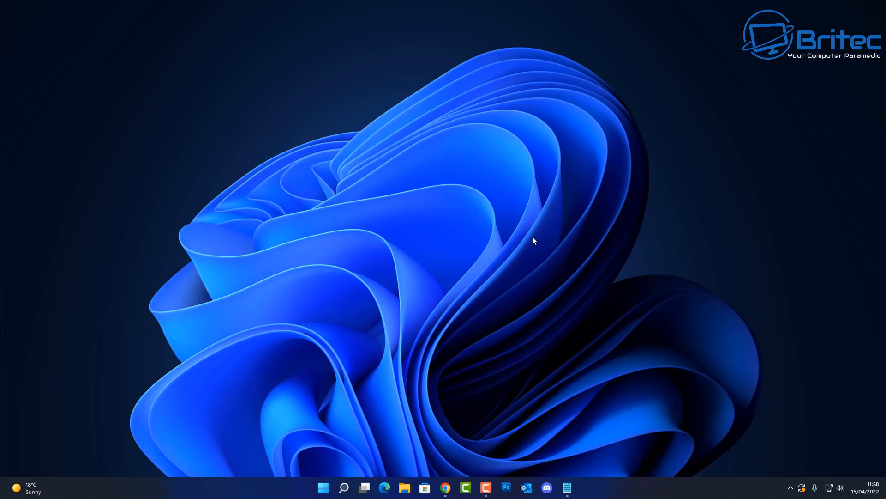
{"action": "mouse_move", "coordinate": [652, 486]}
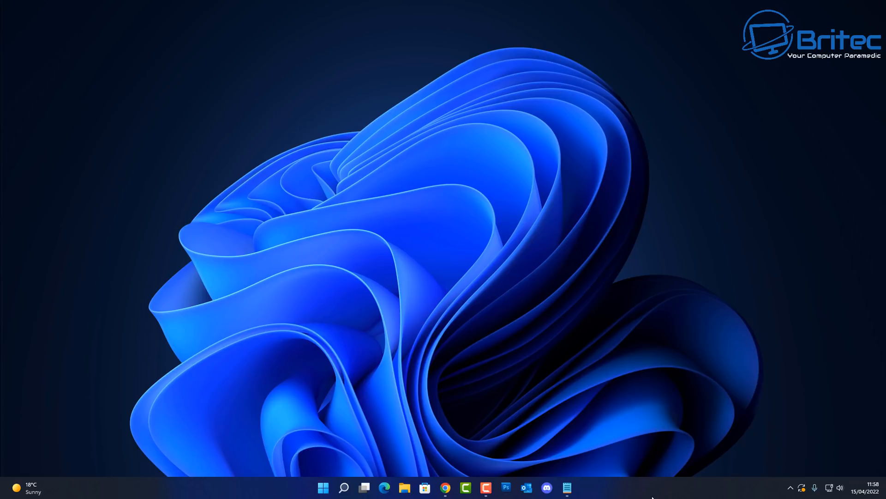
{"action": "mouse_move", "coordinate": [396, 309]}
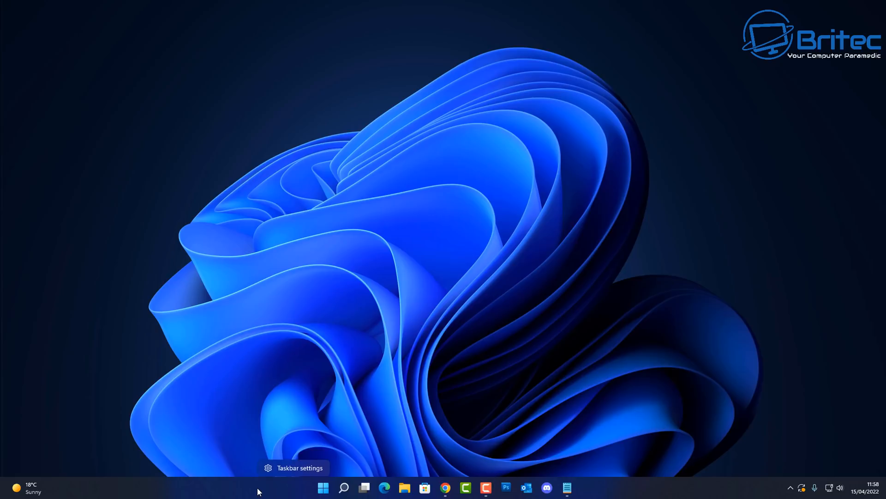
{"action": "mouse_move", "coordinate": [294, 467]}
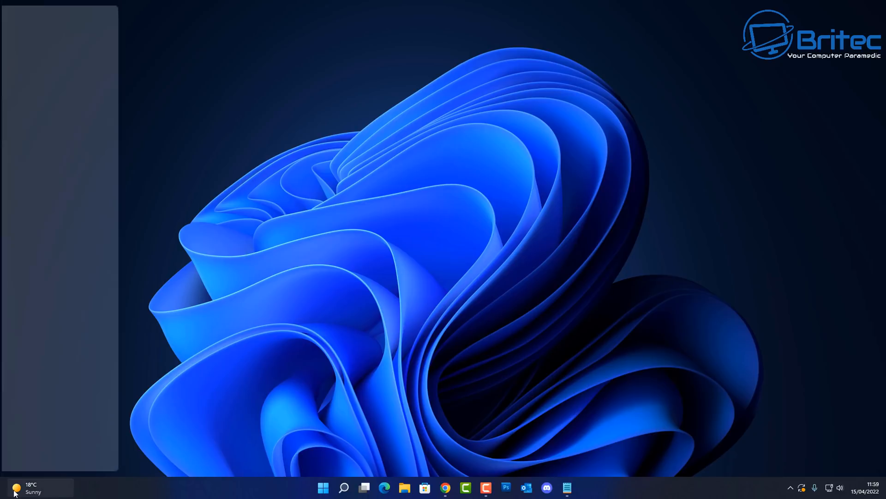
{"action": "right_click", "coordinate": [323, 488]}
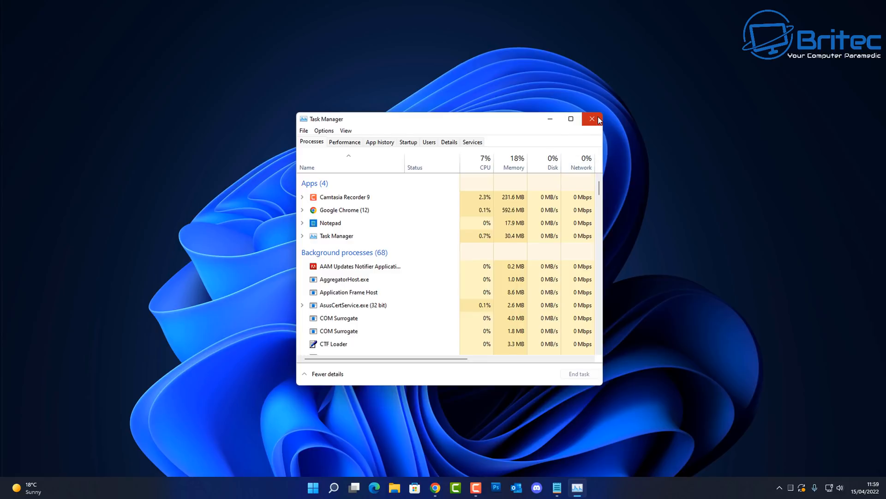
{"action": "left_click", "coordinate": [592, 120]}
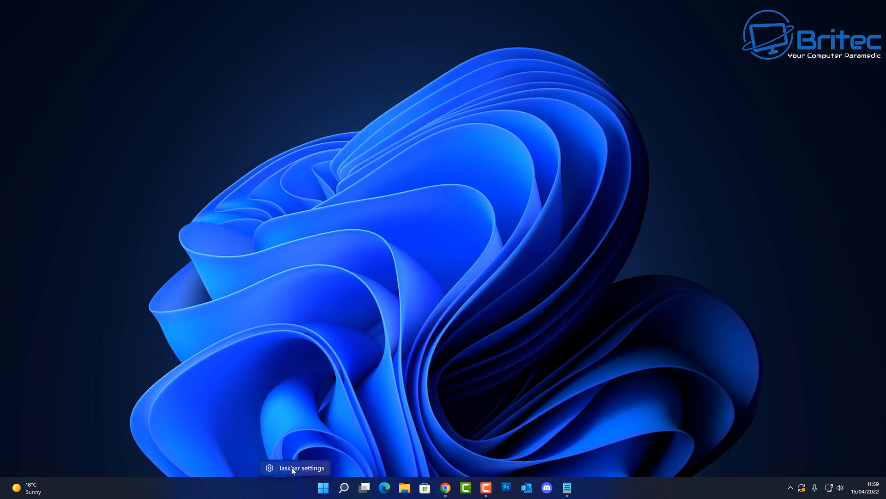
Go to the Taskbar settings page and review the Taskbar behaviours options.
{"action": "left_click", "coordinate": [301, 467]}
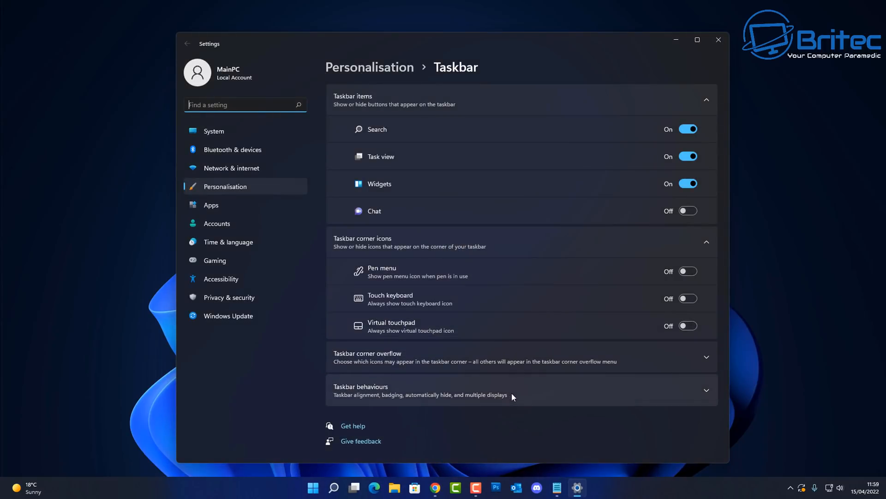
{"action": "mouse_move", "coordinate": [569, 400]}
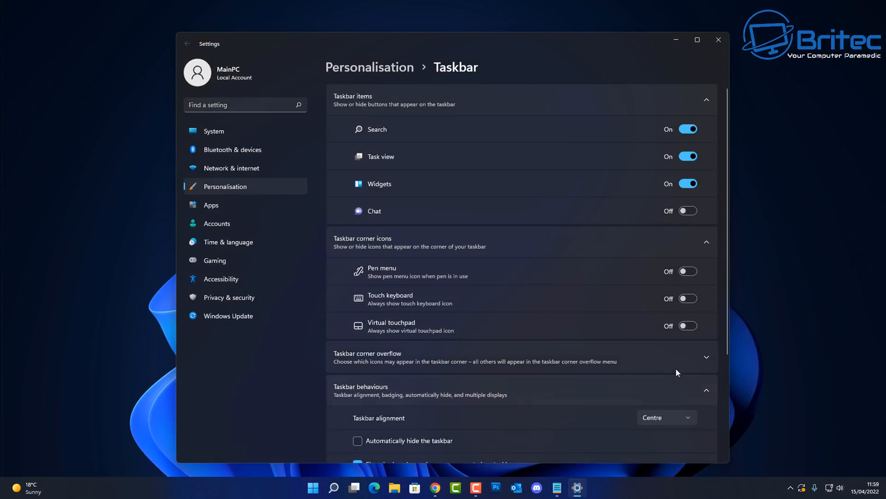
{"action": "scroll", "scroll_direction": "down", "scroll_amount": 3}
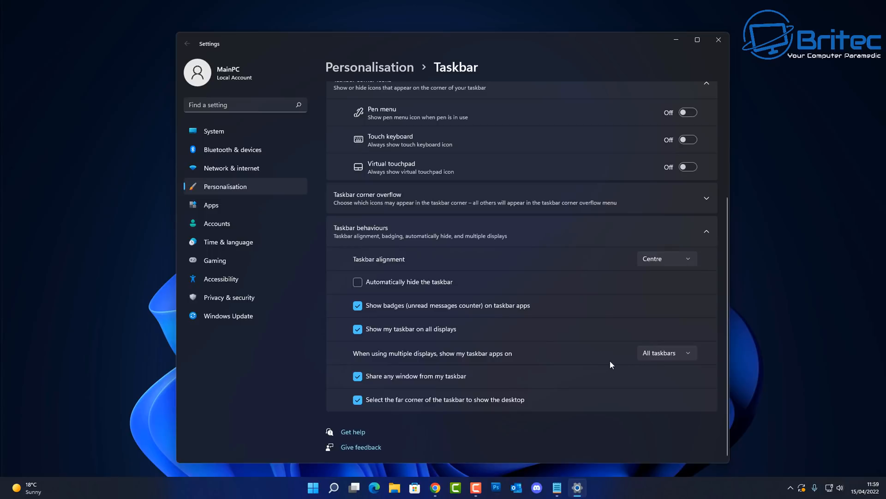
{"action": "mouse_move", "coordinate": [388, 375]}
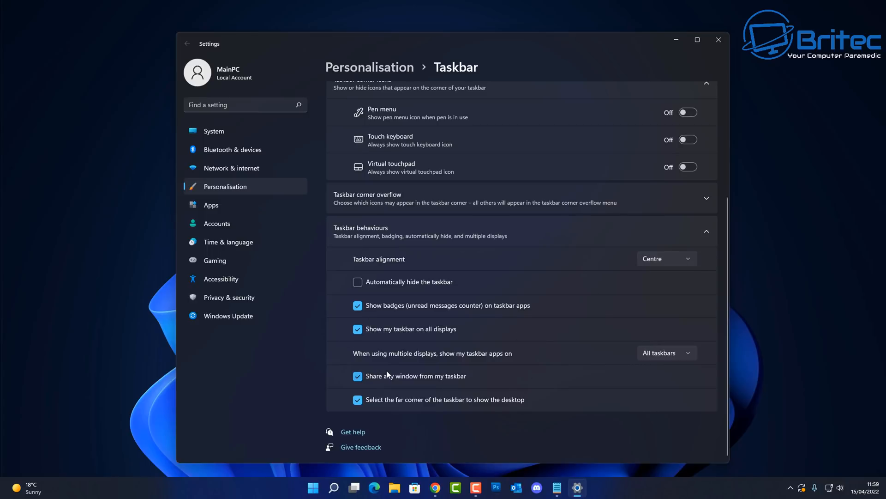
{"action": "mouse_move", "coordinate": [705, 409]}
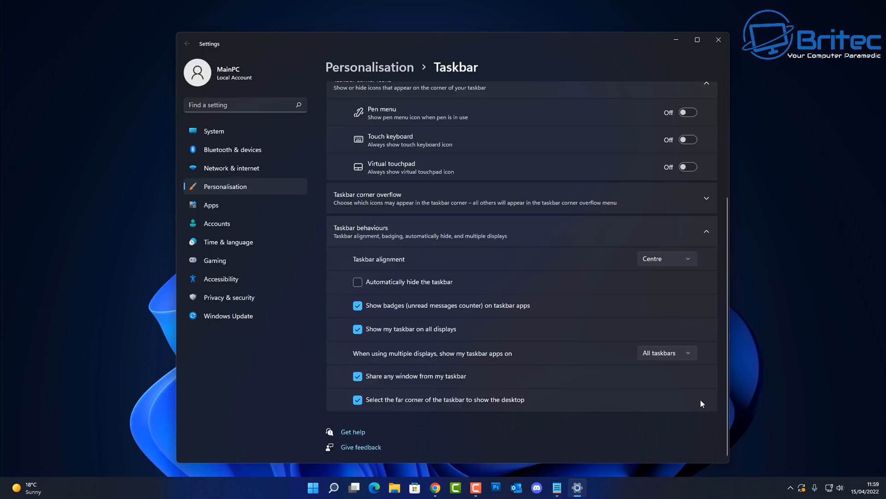
{"action": "mouse_move", "coordinate": [379, 419]}
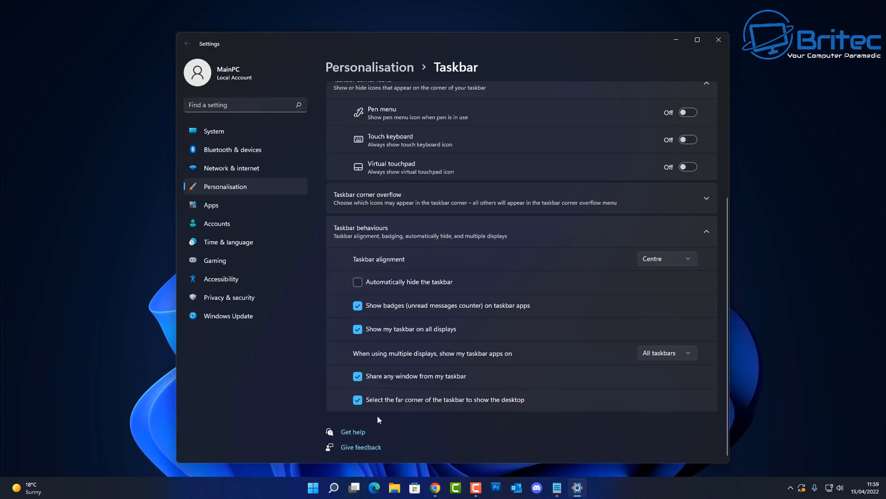
{"action": "mouse_move", "coordinate": [577, 487]}
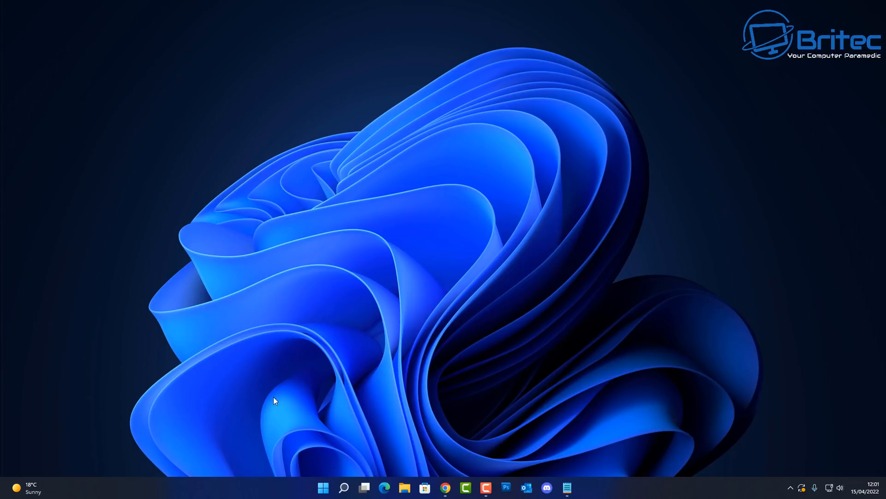
{"action": "mouse_move", "coordinate": [223, 414]}
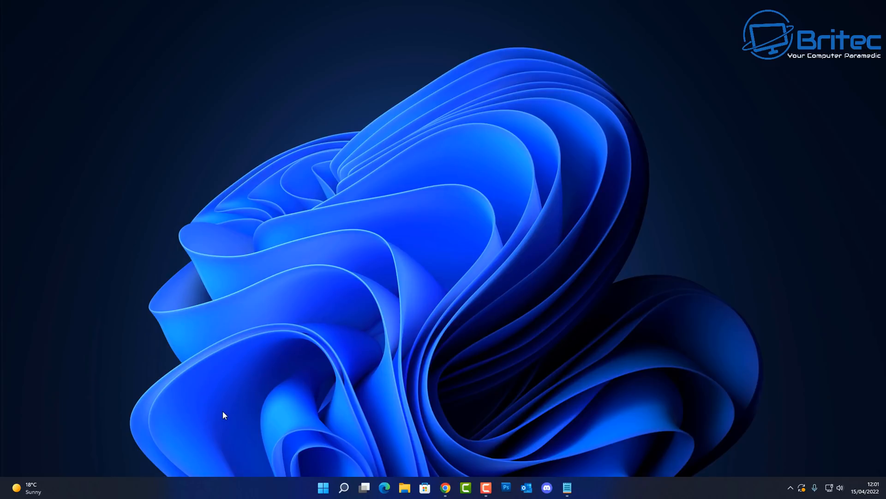
{"action": "mouse_move", "coordinate": [594, 486]}
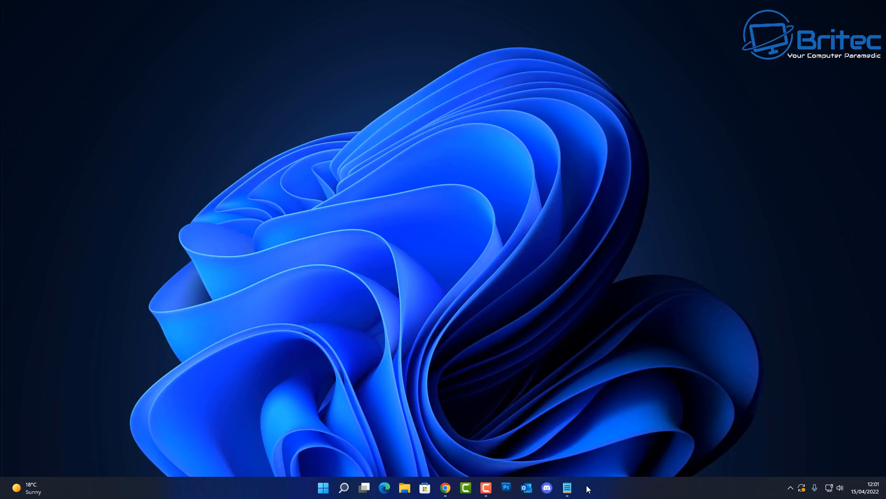
{"action": "mouse_move", "coordinate": [578, 491]}
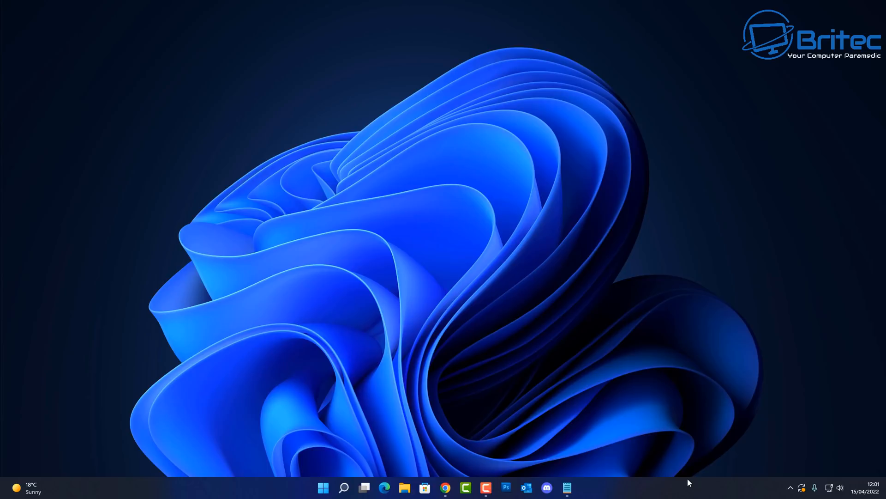
{"action": "mouse_move", "coordinate": [613, 490]}
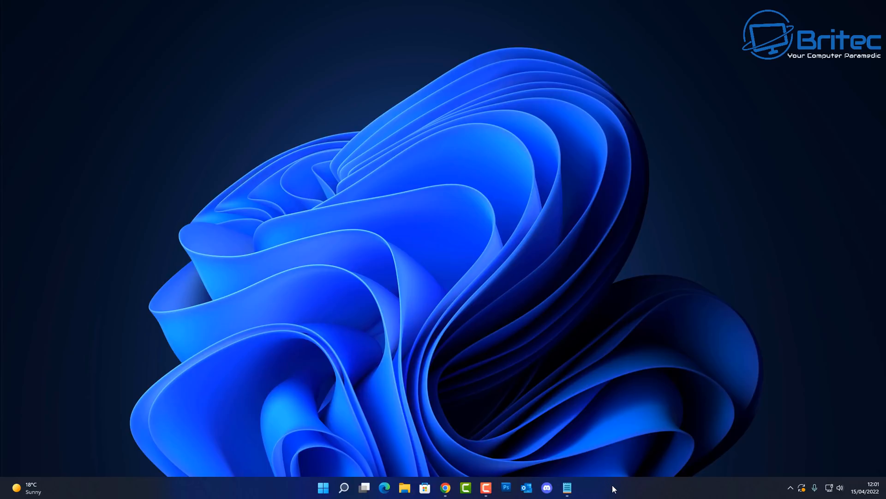
{"action": "mouse_move", "coordinate": [294, 310]}
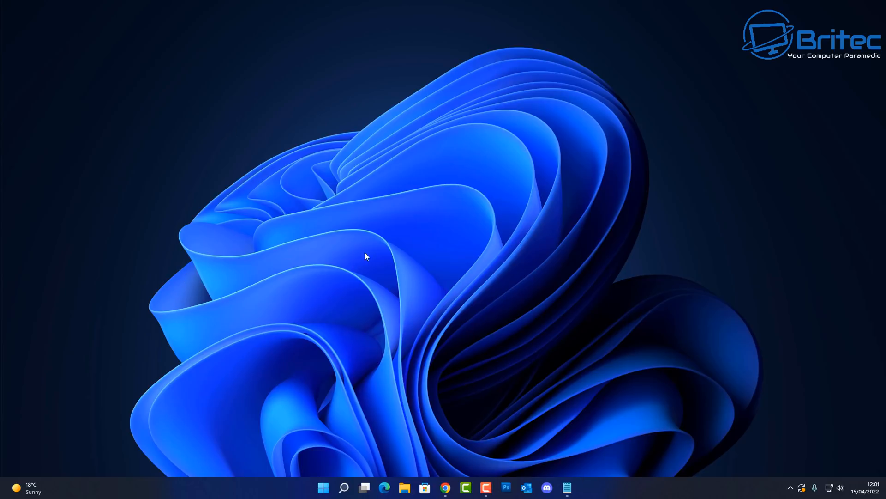
{"action": "mouse_move", "coordinate": [293, 306]}
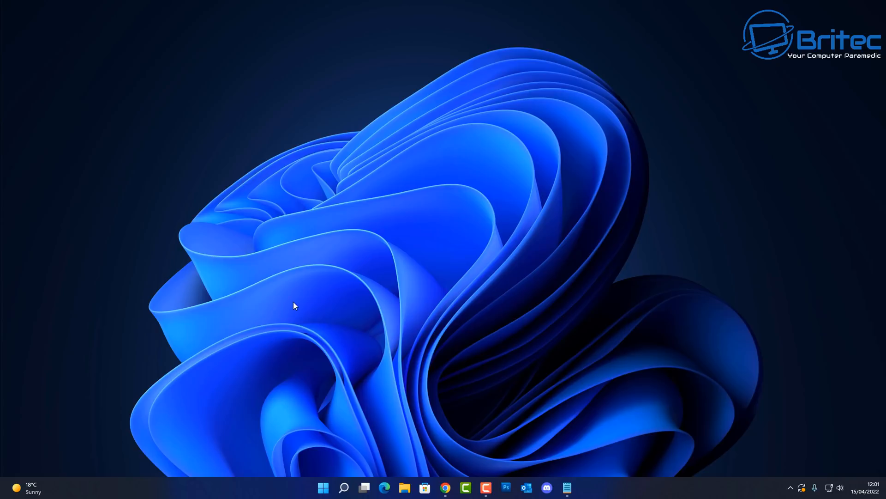
{"action": "mouse_move", "coordinate": [141, 96]}
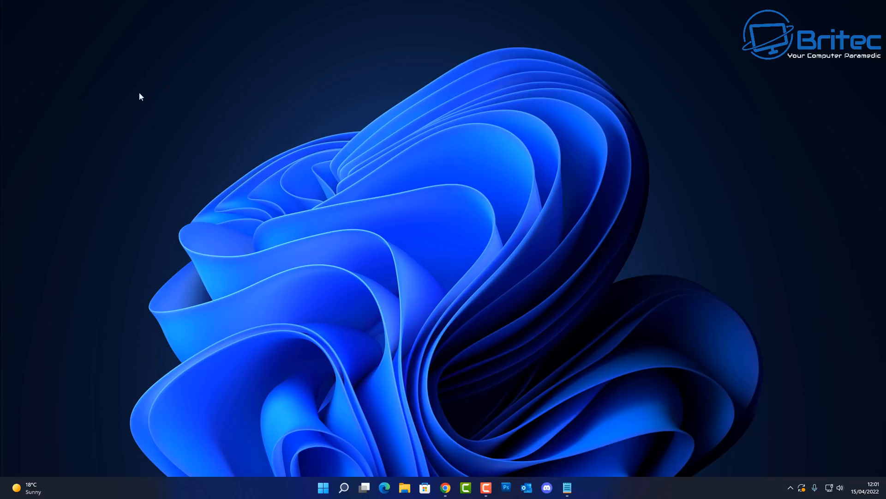
{"action": "mouse_move", "coordinate": [429, 201]}
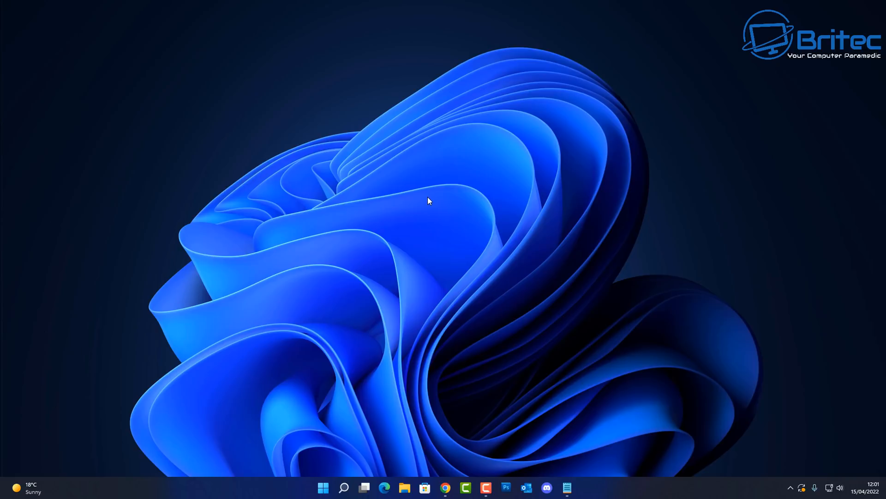
{"action": "mouse_move", "coordinate": [148, 444]}
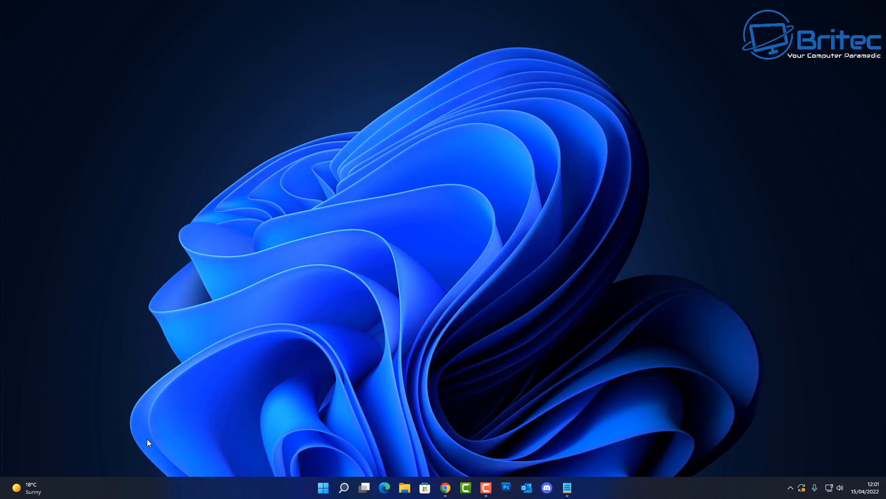
{"action": "mouse_move", "coordinate": [553, 338]}
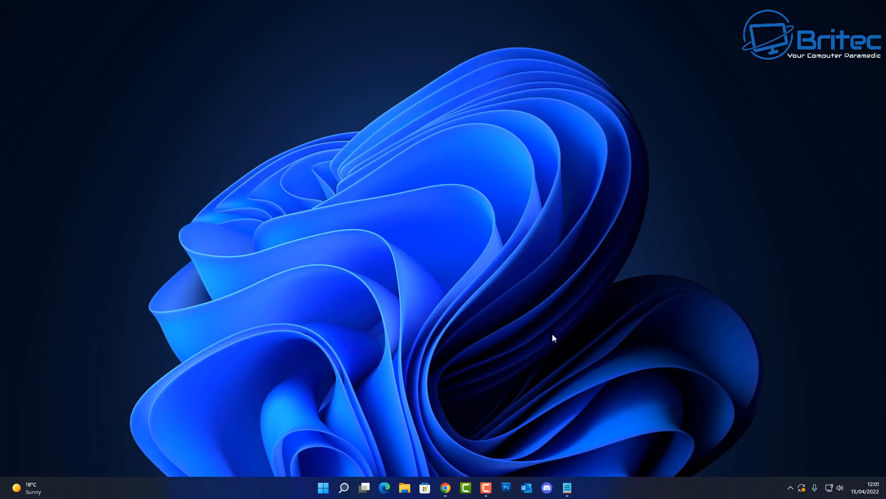
{"action": "mouse_move", "coordinate": [533, 334]}
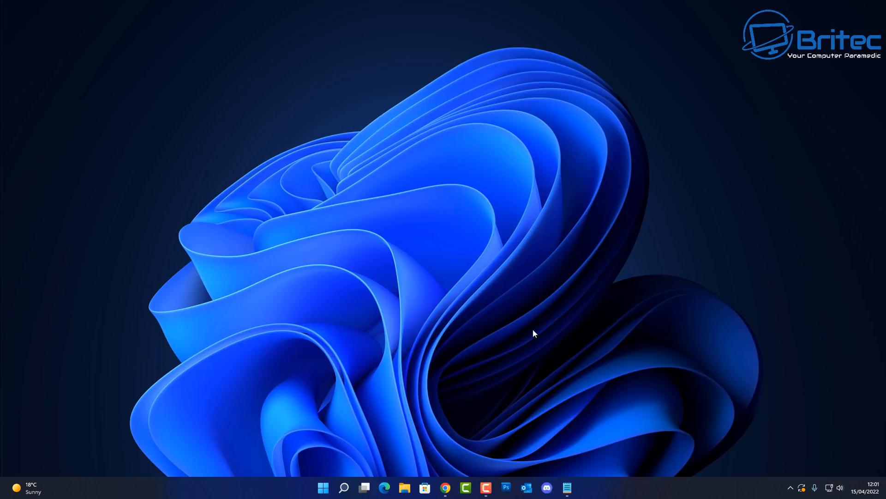
{"action": "mouse_move", "coordinate": [532, 328]}
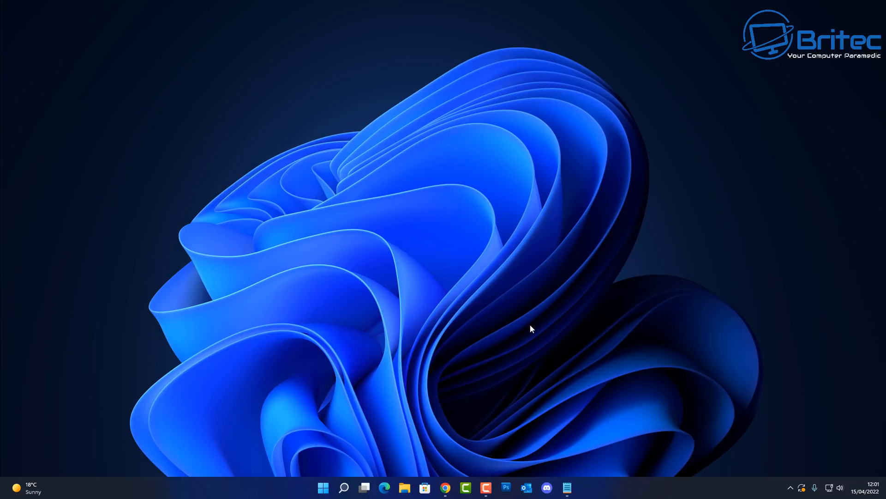
{"action": "mouse_move", "coordinate": [641, 473]}
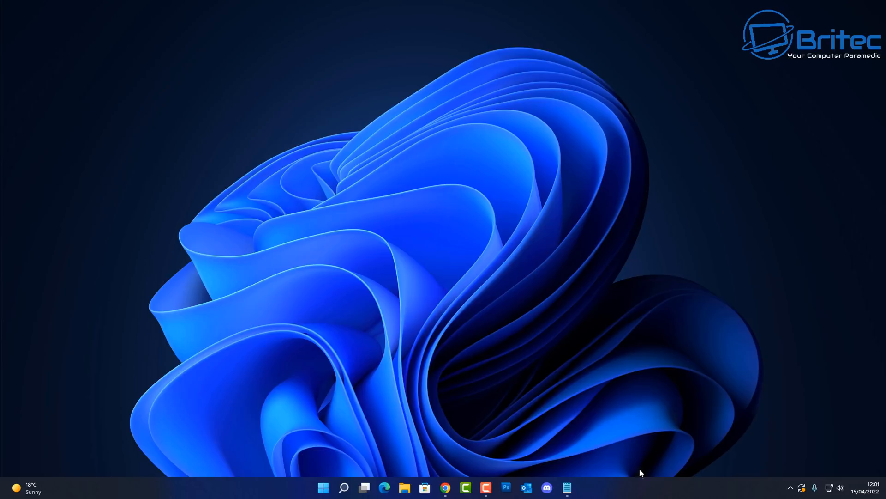
{"action": "left_click", "coordinate": [25, 487]}
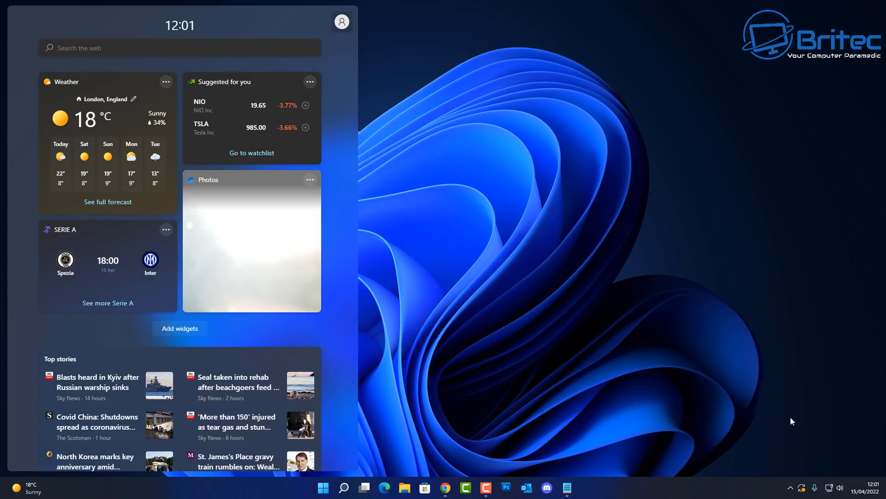
{"action": "left_click", "coordinate": [871, 487]}
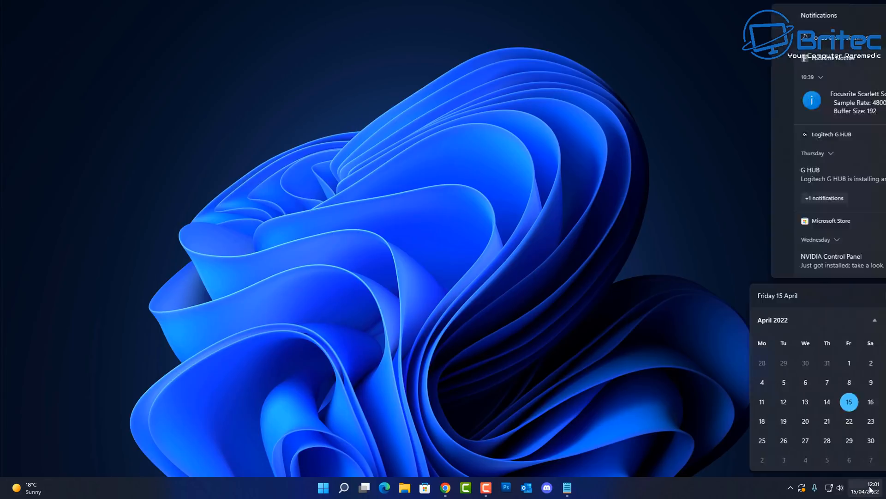
{"action": "left_click", "coordinate": [467, 243]}
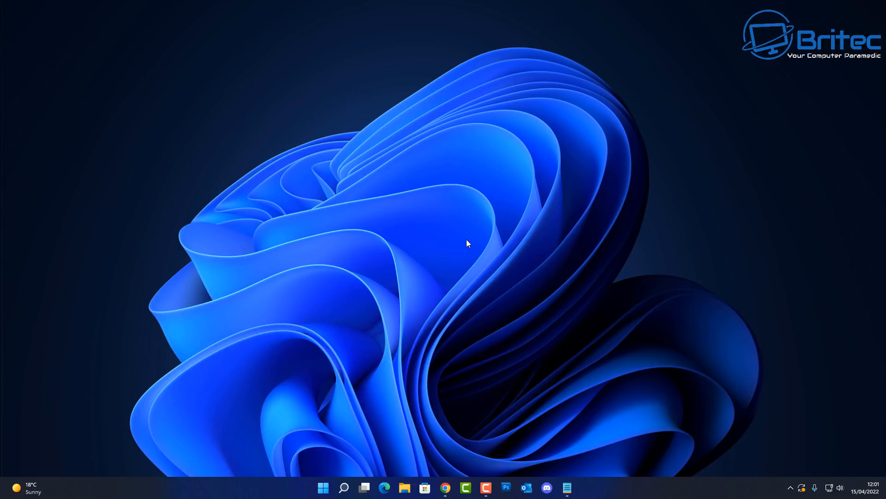
{"action": "mouse_move", "coordinate": [236, 393]}
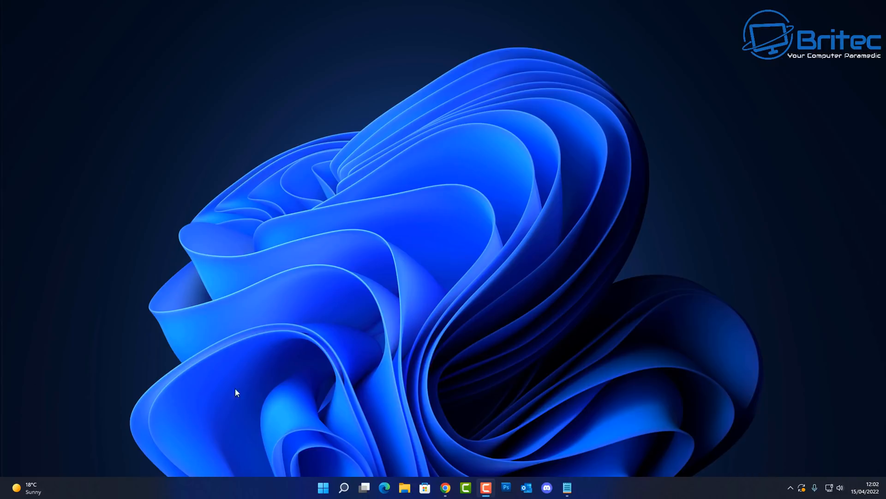
{"action": "mouse_move", "coordinate": [307, 371]}
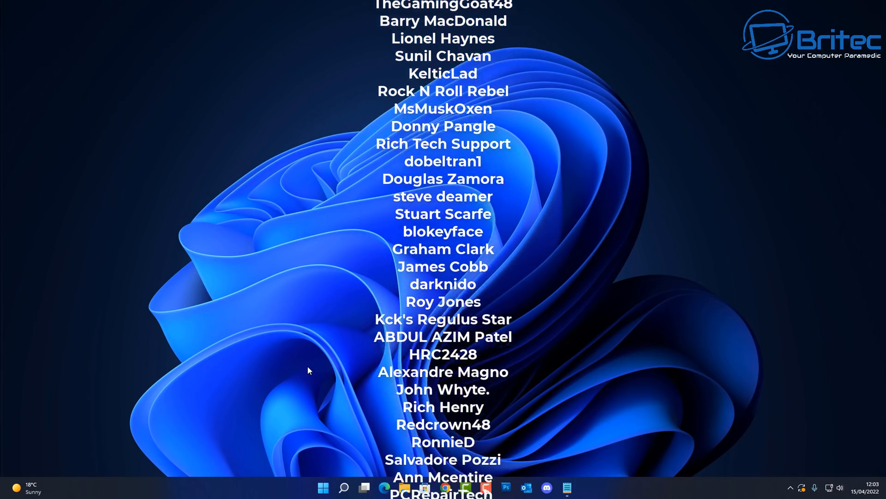
{"action": "scroll", "scroll_direction": "down", "scroll_amount": 3}
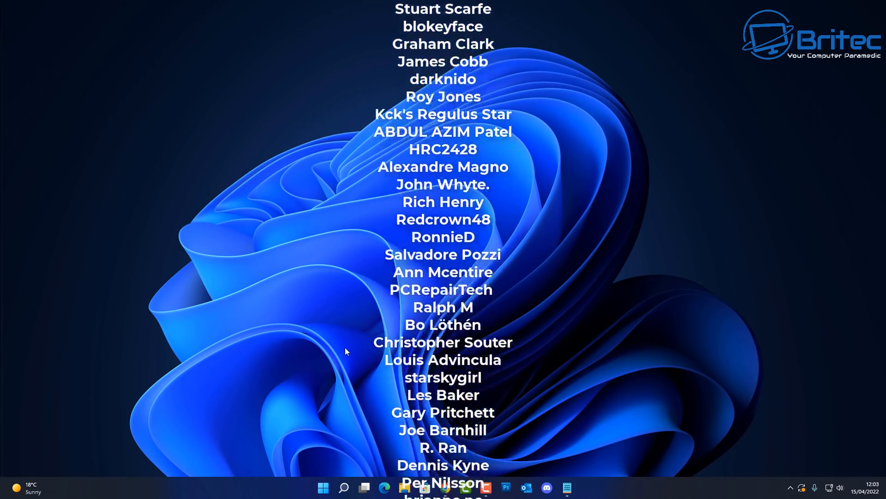